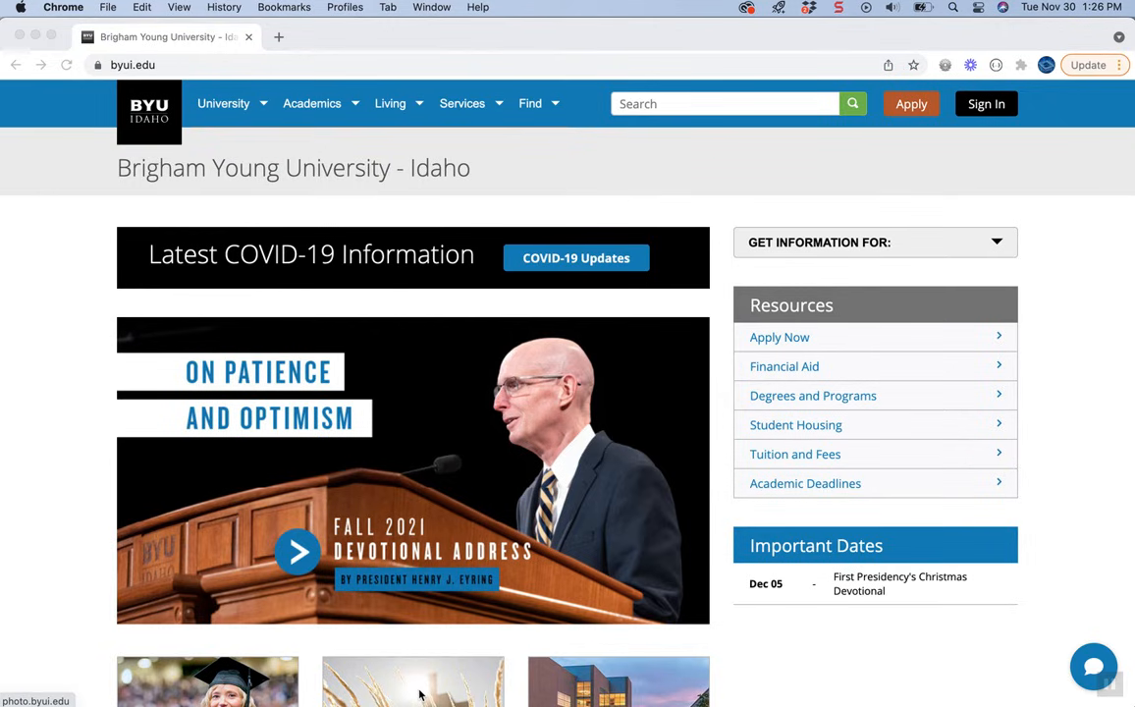
mouse_move(175, 465)
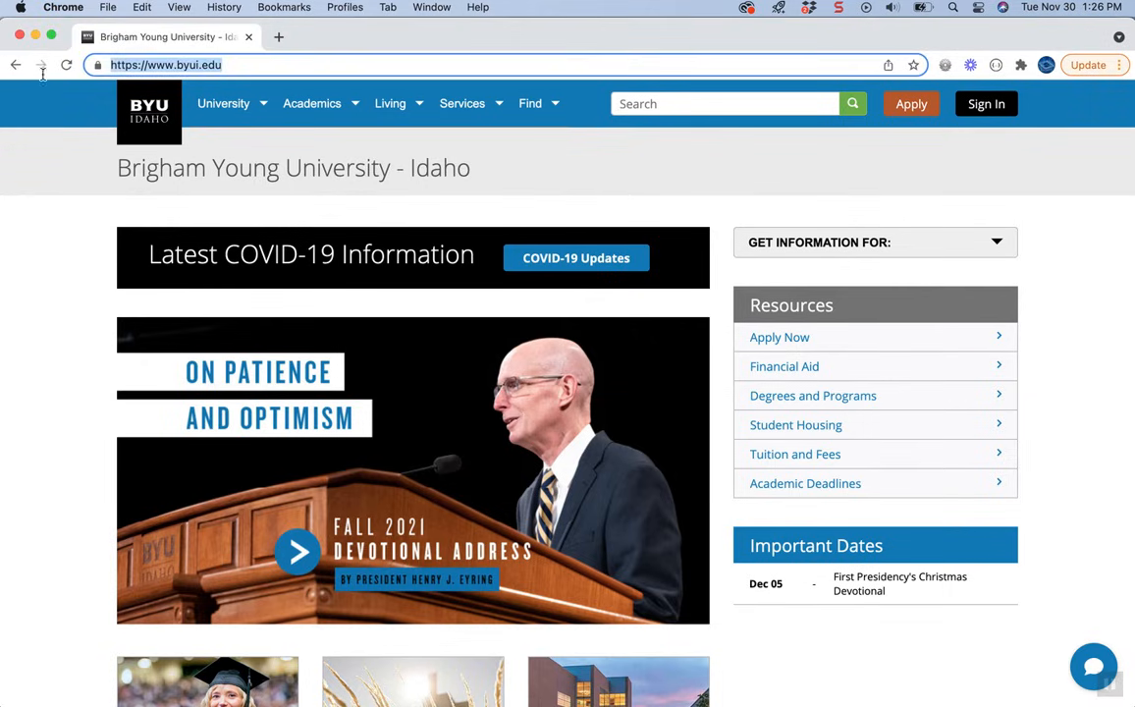
mouse_move(16, 65)
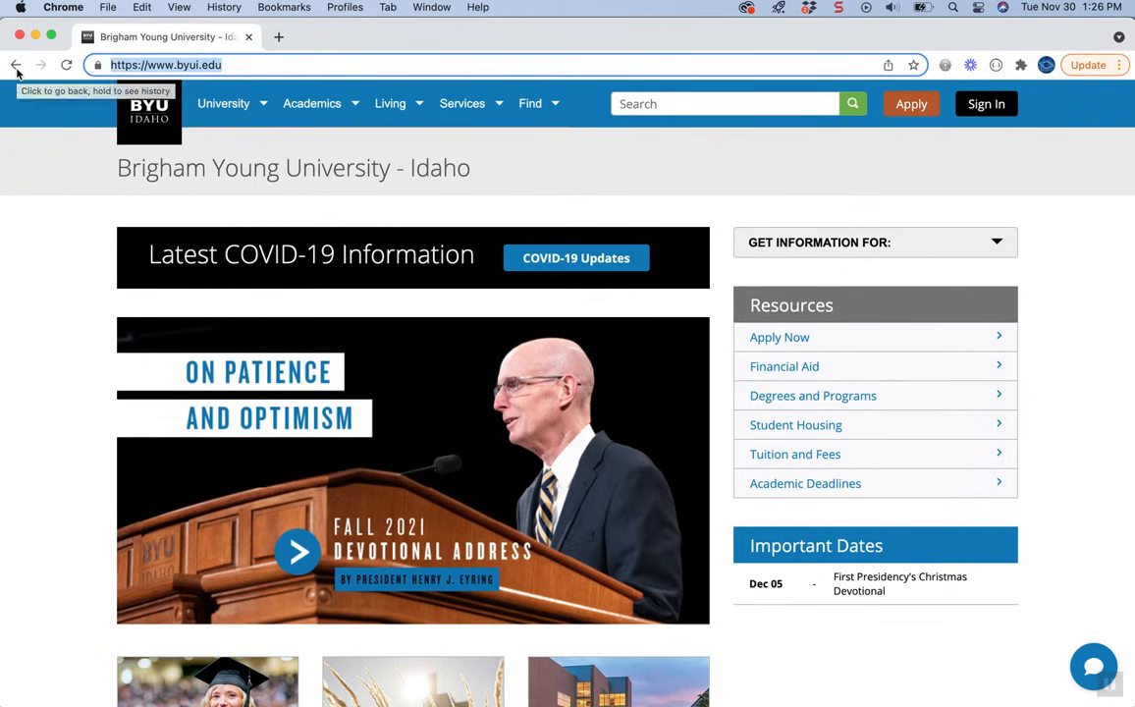
Load the wireframe.cc editor from Chrome's address bar.
text(wireframe.cc)
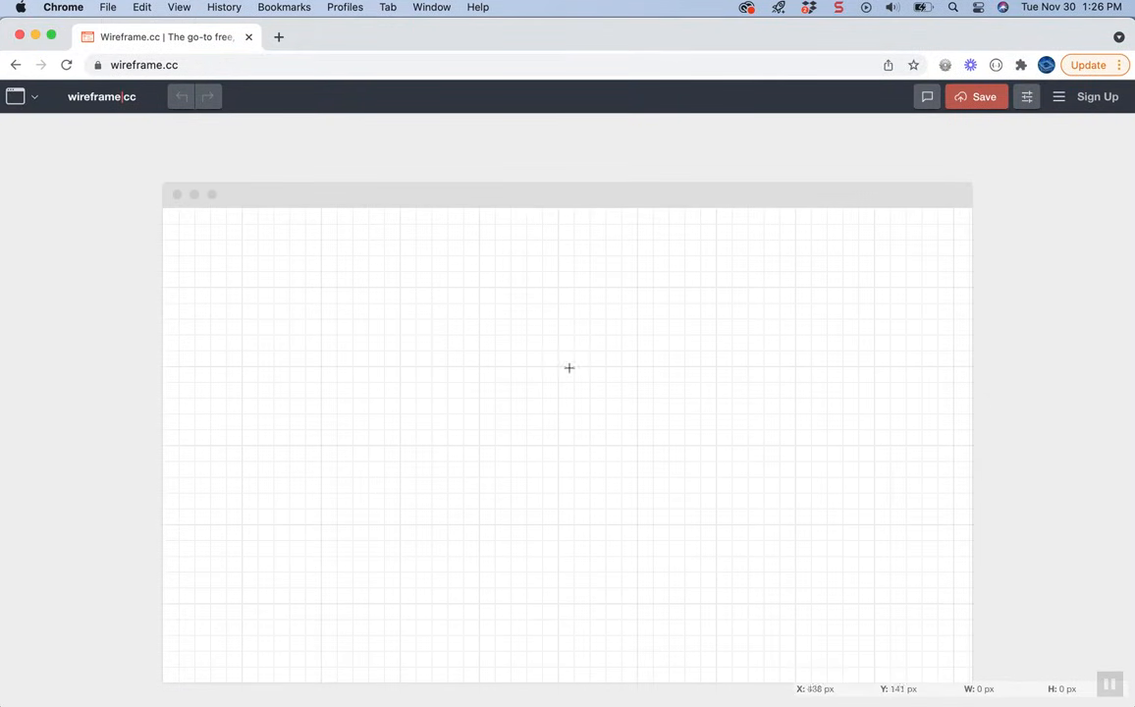
mouse_move(492, 461)
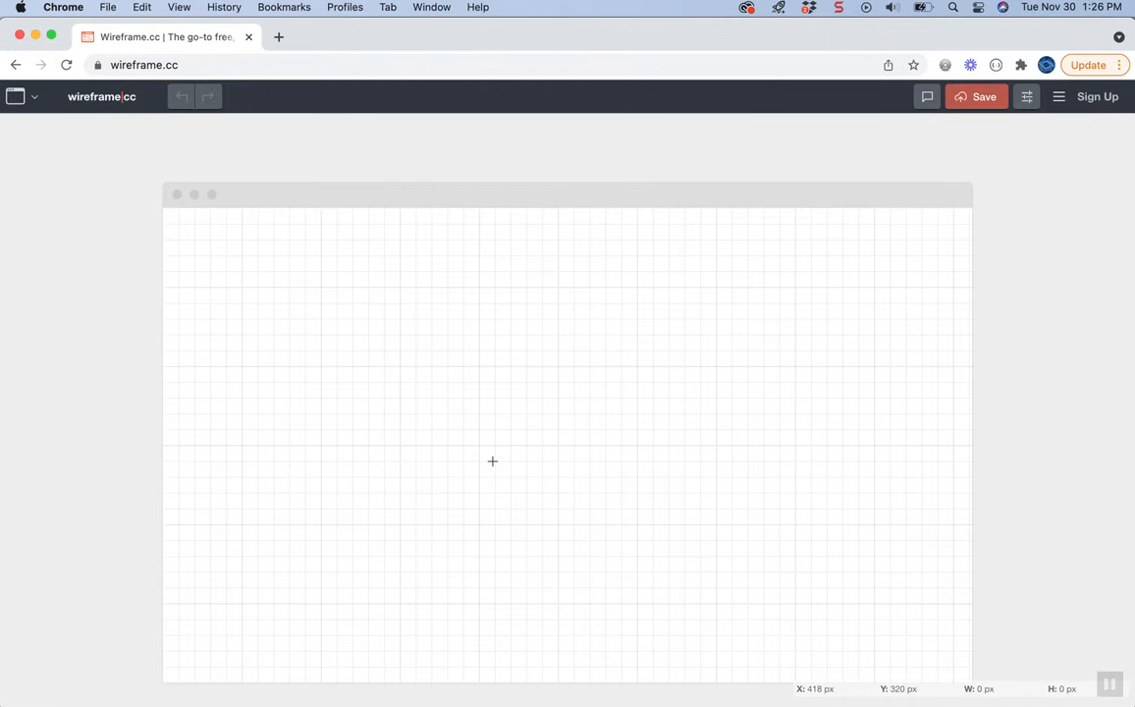
Change the canvas height in Settings from 600 to 1600 px.
scroll(down, 3)
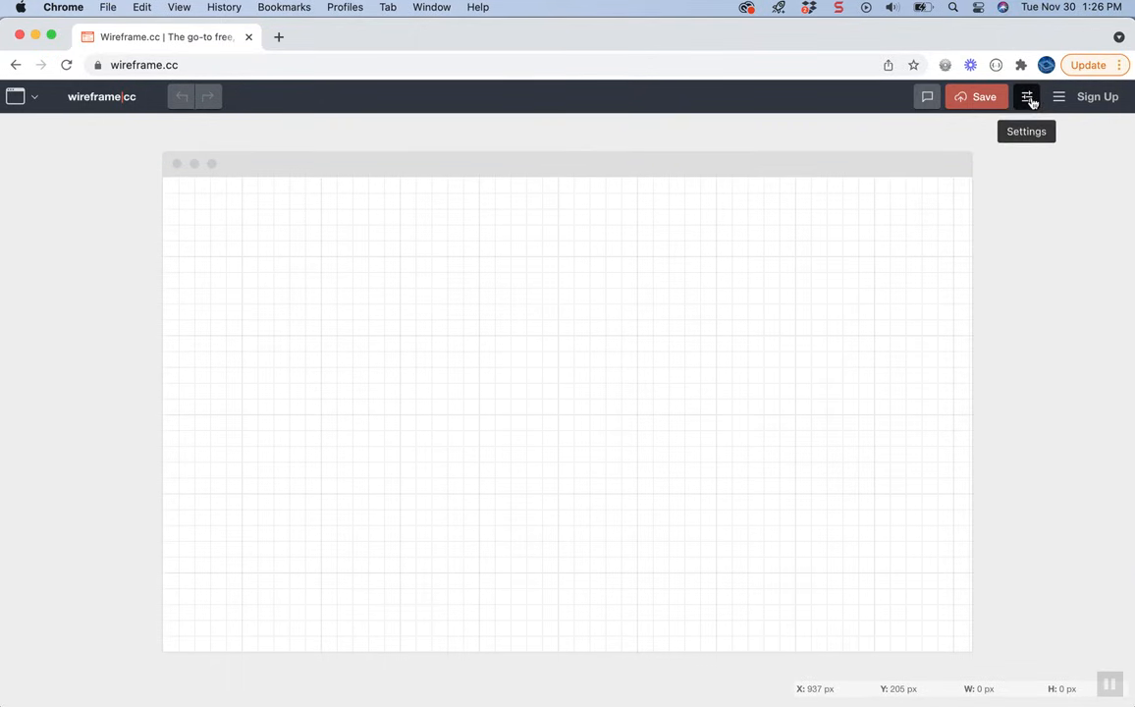
click(1027, 96)
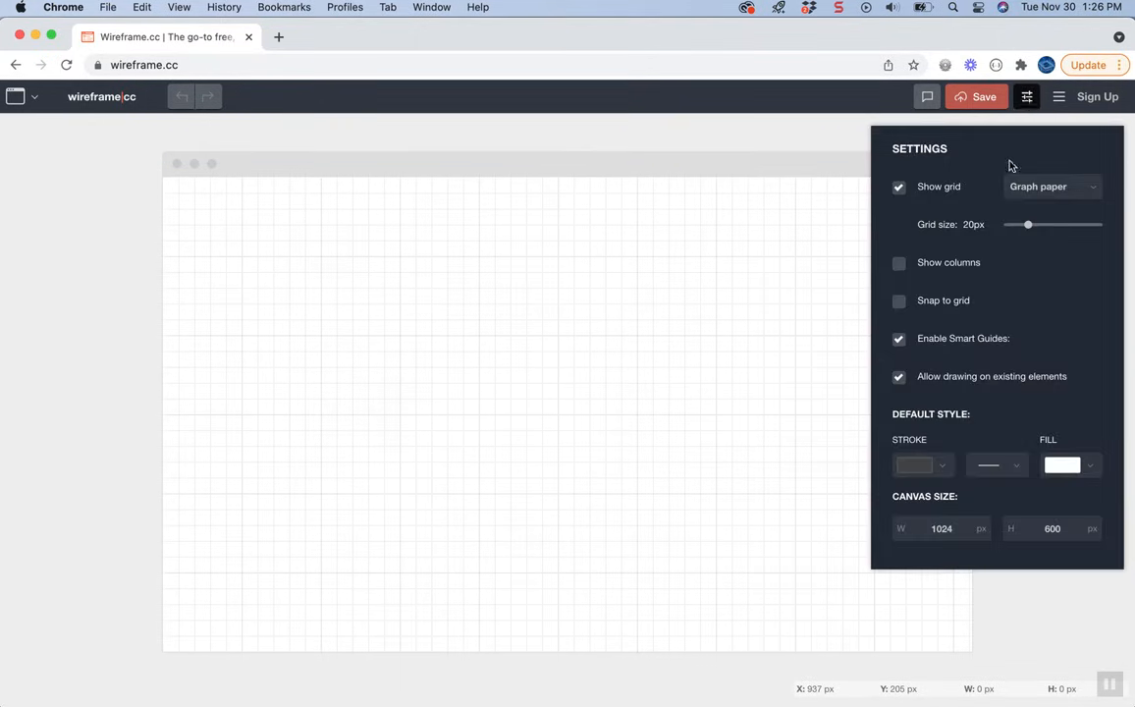
mouse_move(1068, 548)
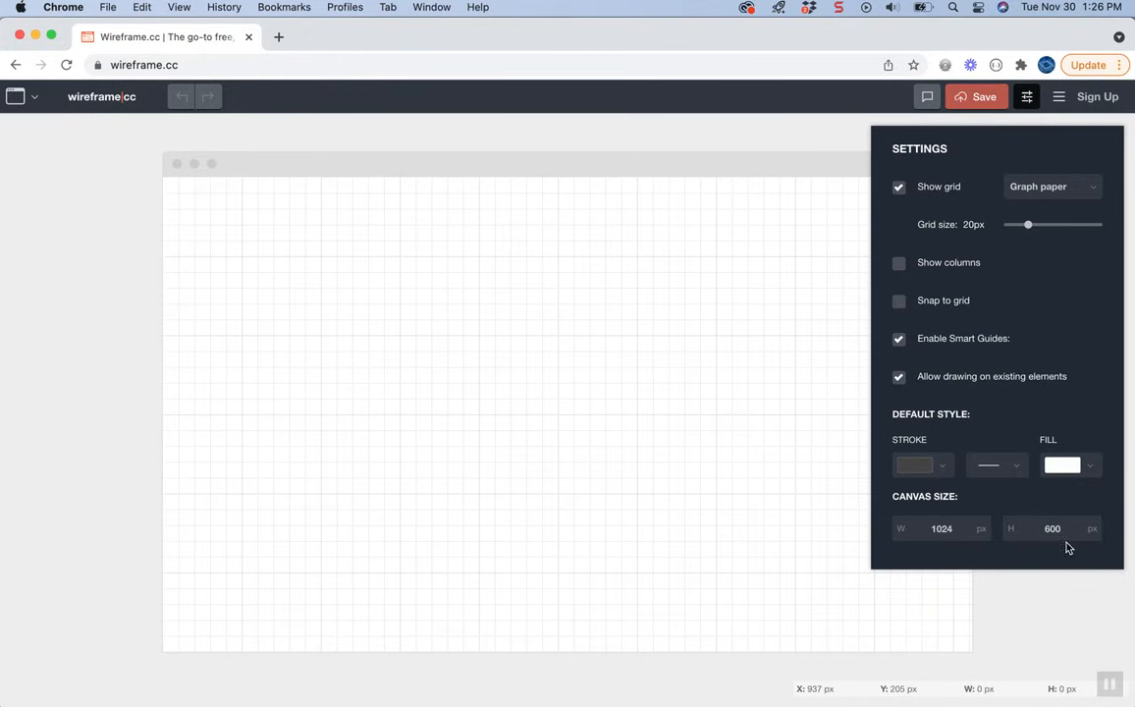
click(1051, 528)
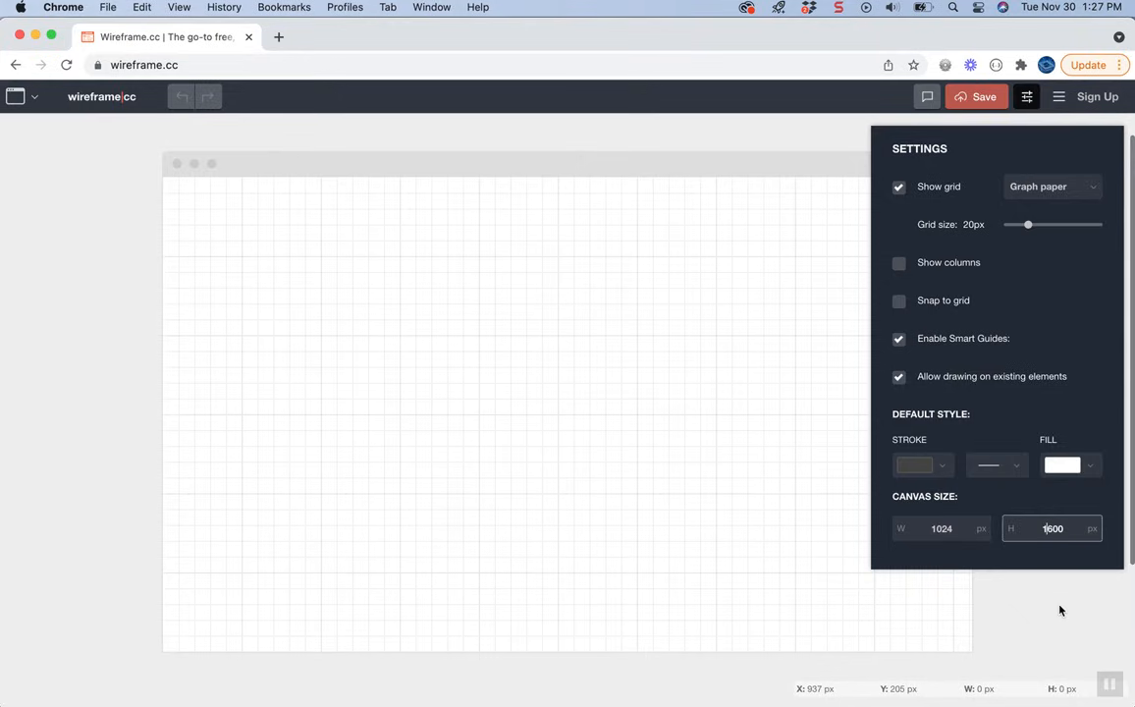
mouse_move(1007, 580)
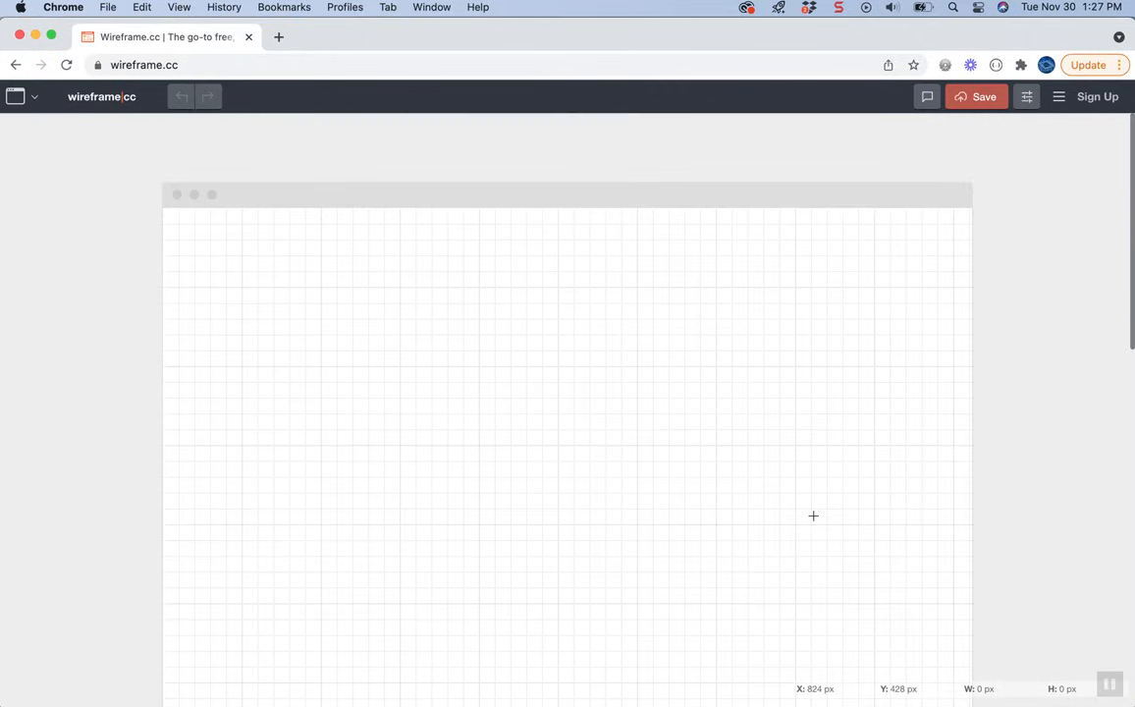
mouse_move(726, 248)
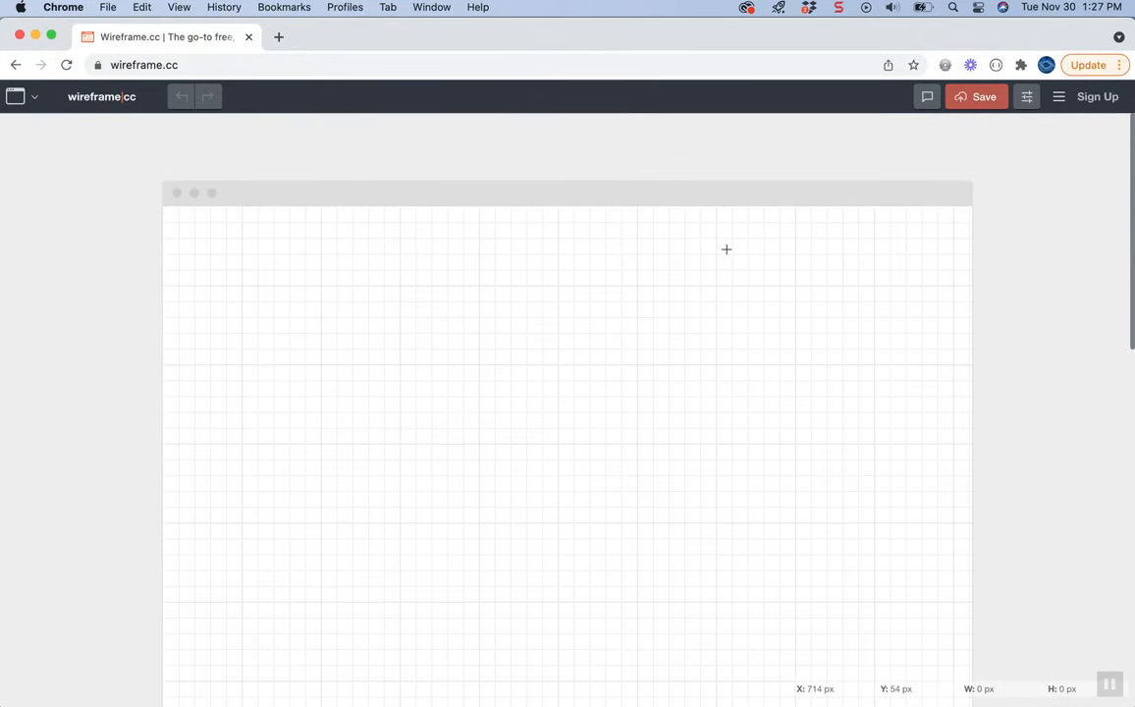
mouse_move(726, 248)
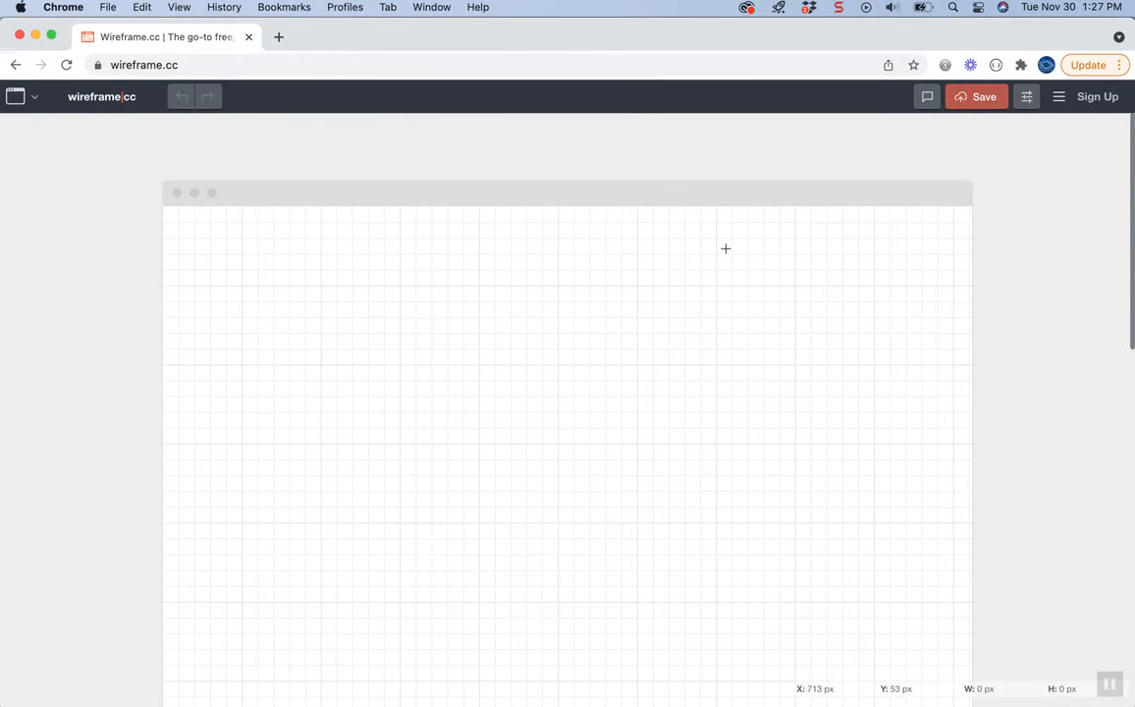
mouse_move(157, 214)
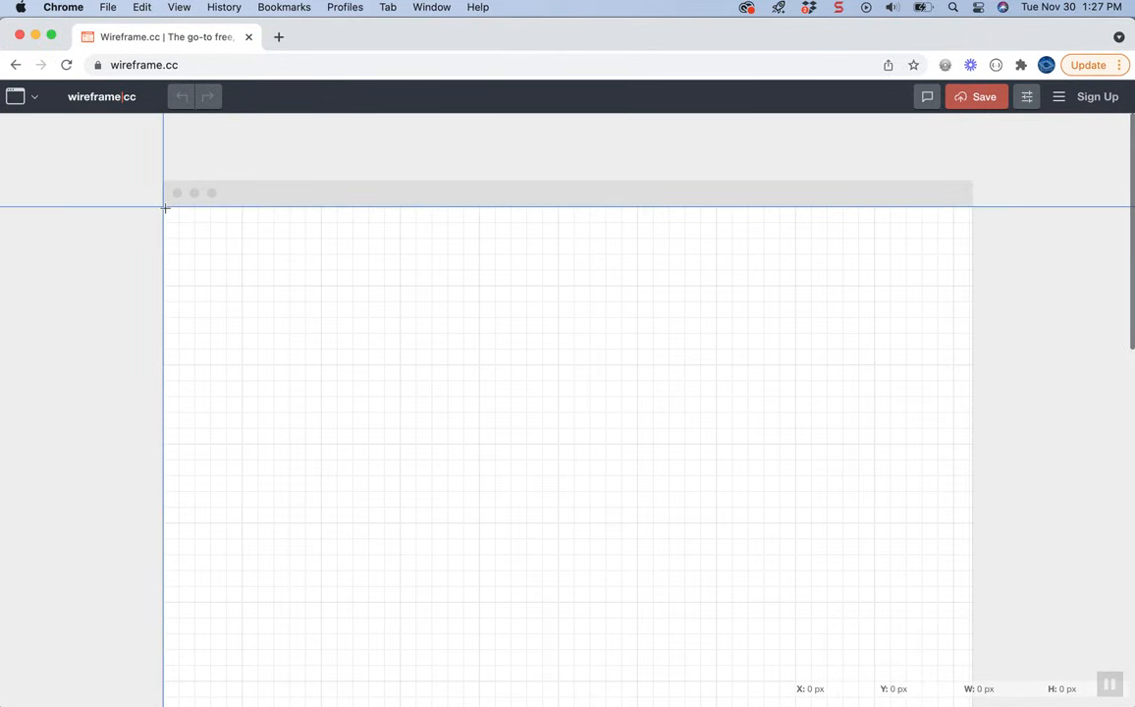
Draw a full-width header rectangle across the page top and fill it light grey.
drag(165, 207, 971, 324)
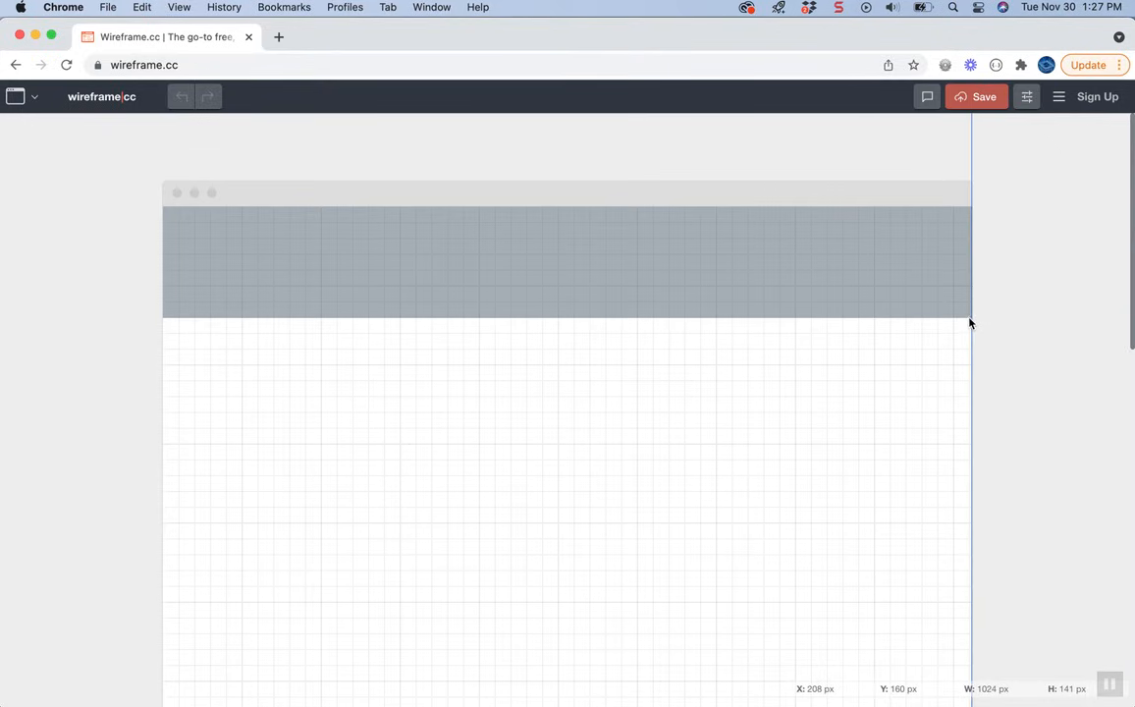
drag(969, 315, 970, 304)
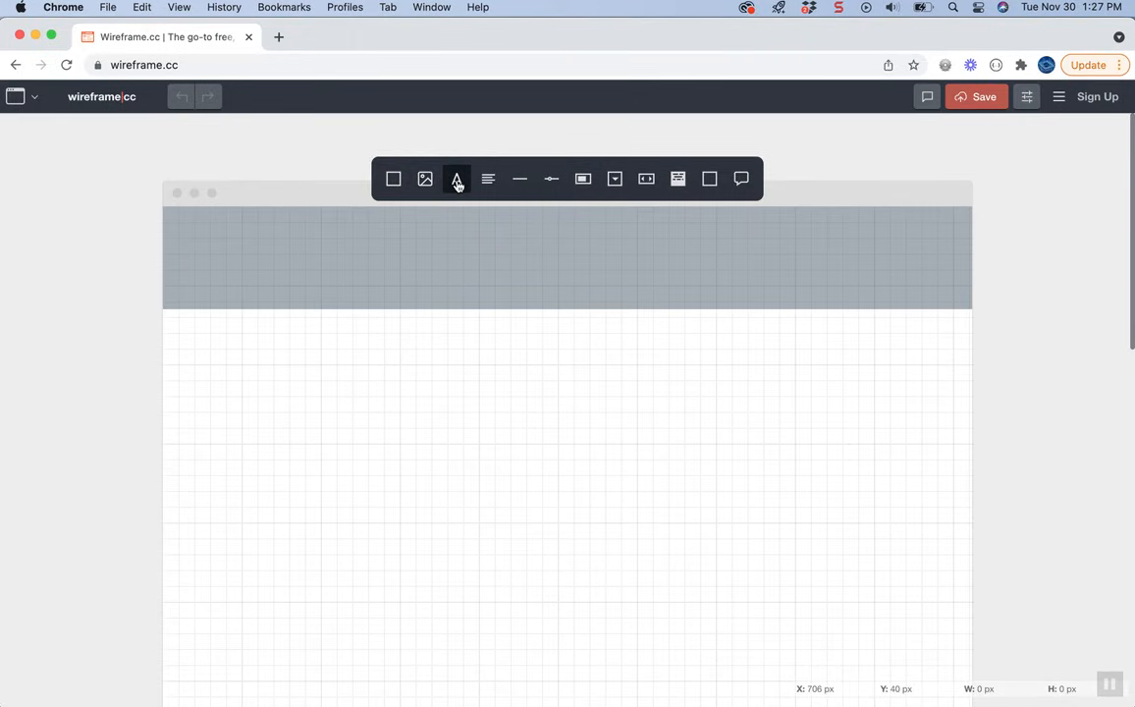
mouse_move(393, 179)
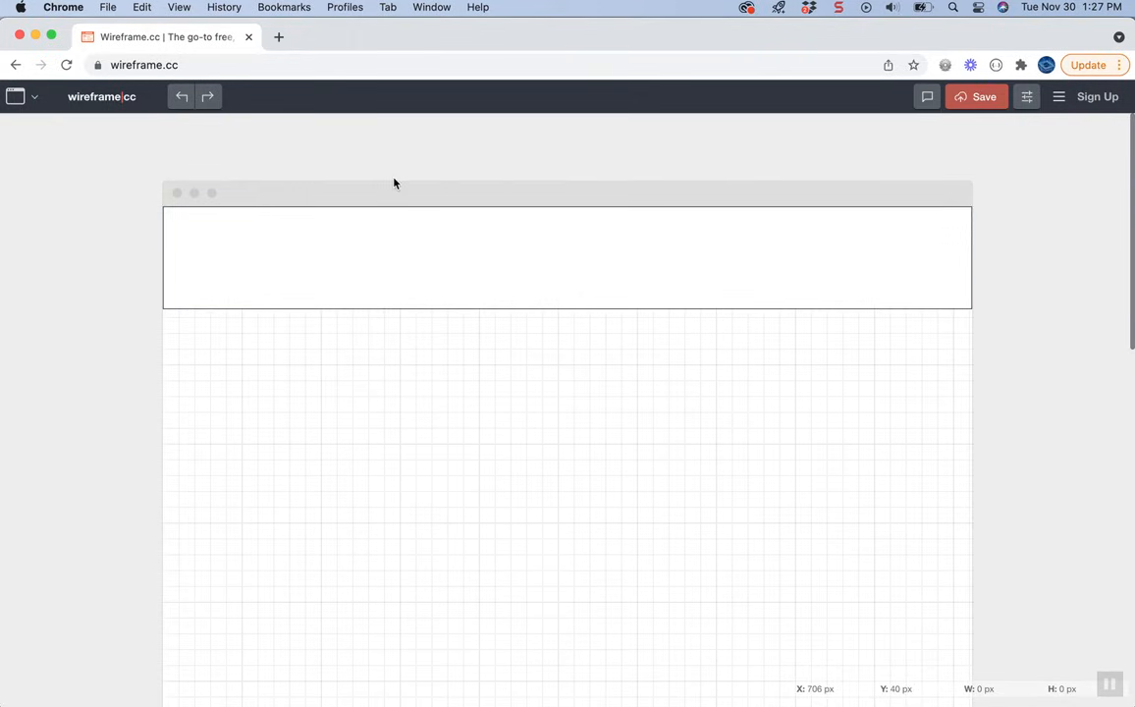
click(567, 257)
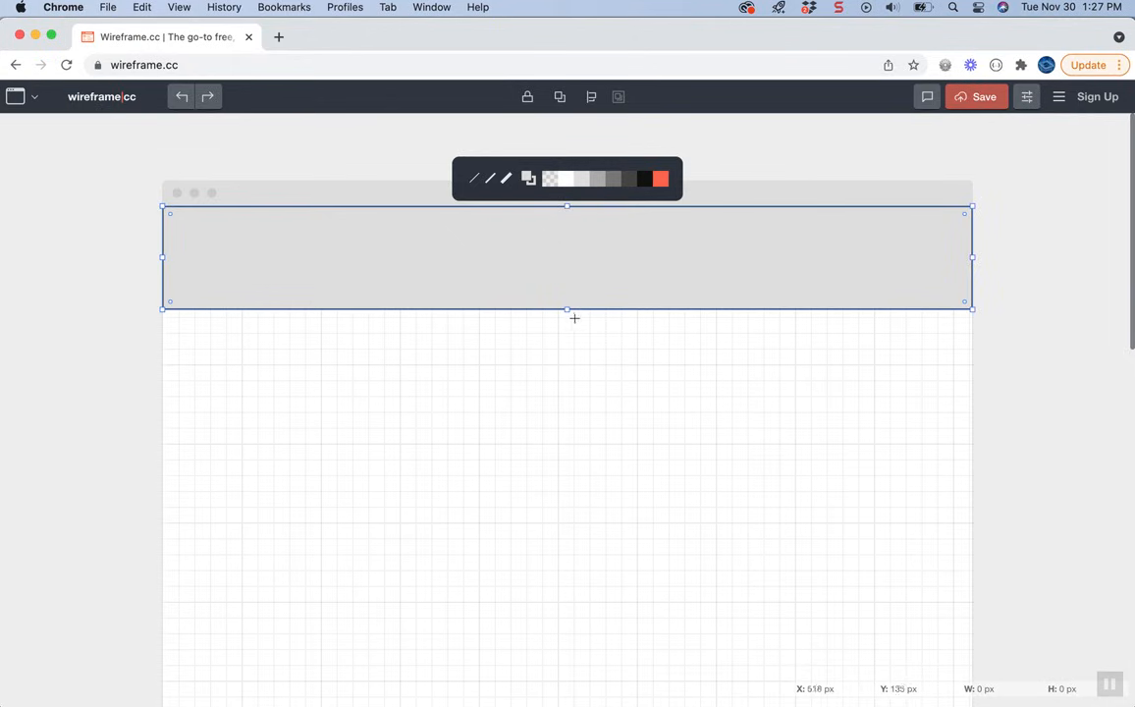
Add a small logo image placeholder in the header's top-left corner.
click(584, 332)
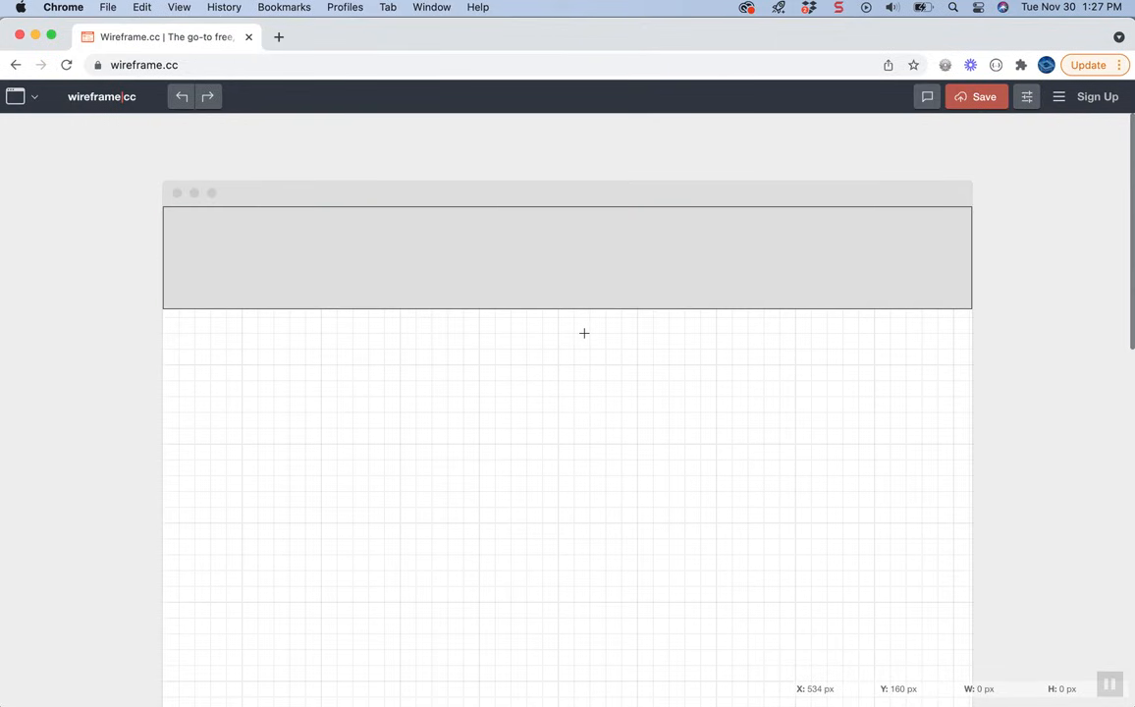
mouse_move(183, 234)
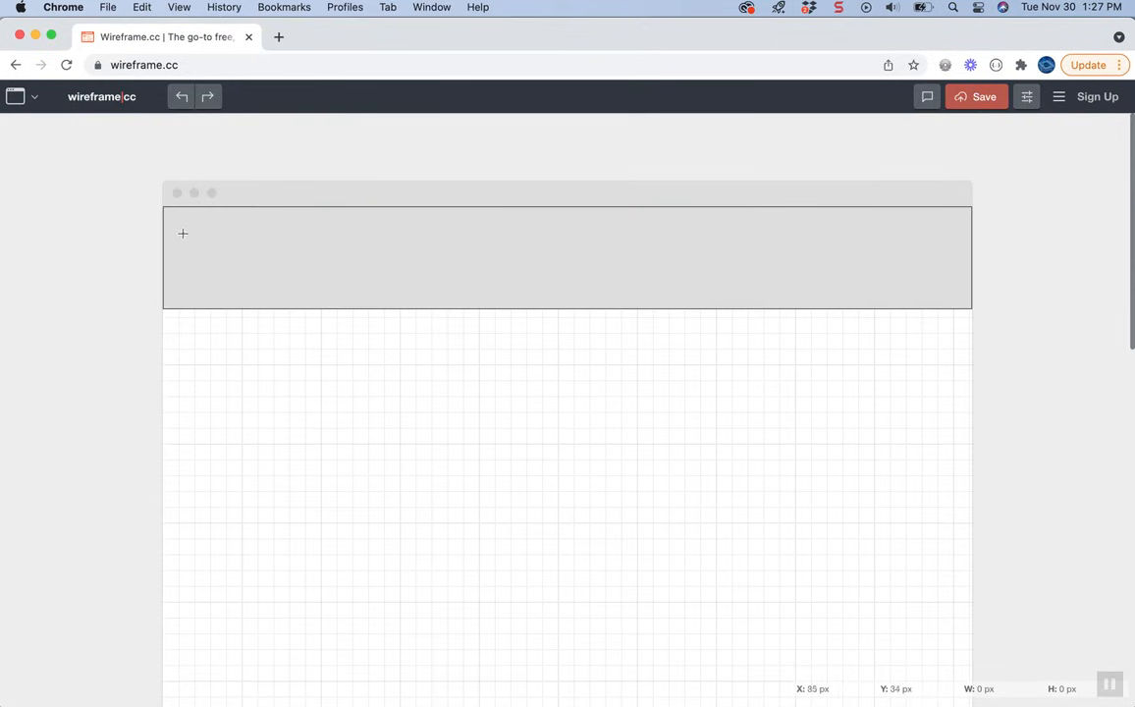
drag(185, 233, 266, 279)
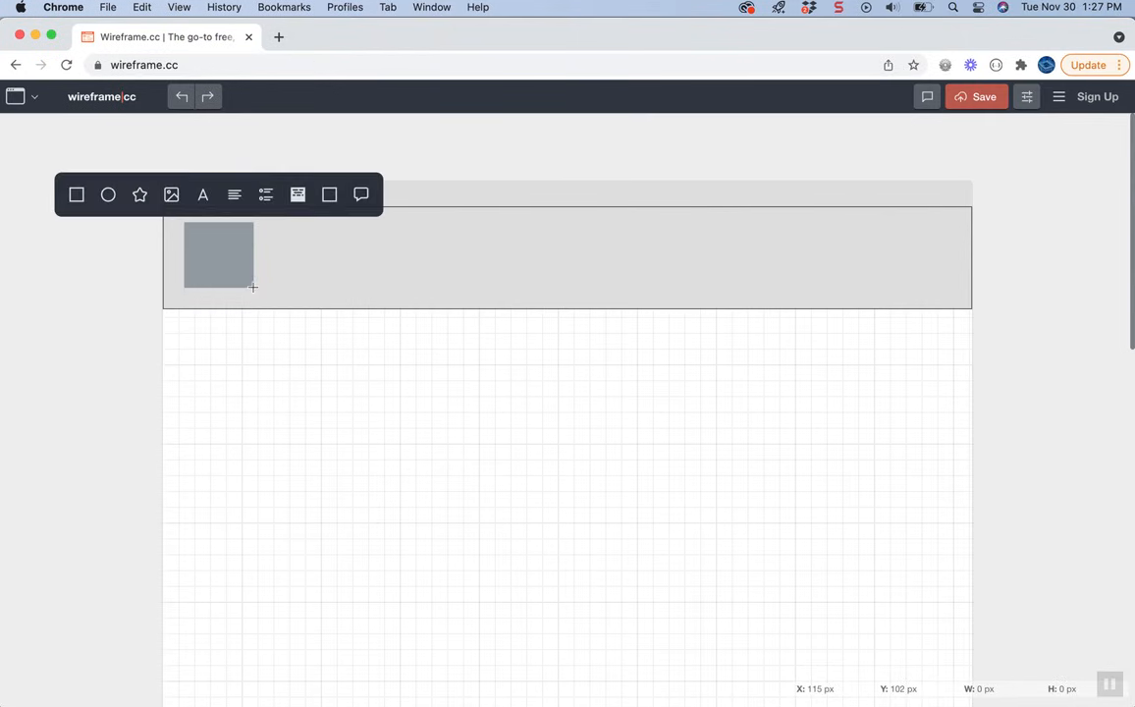
mouse_move(170, 195)
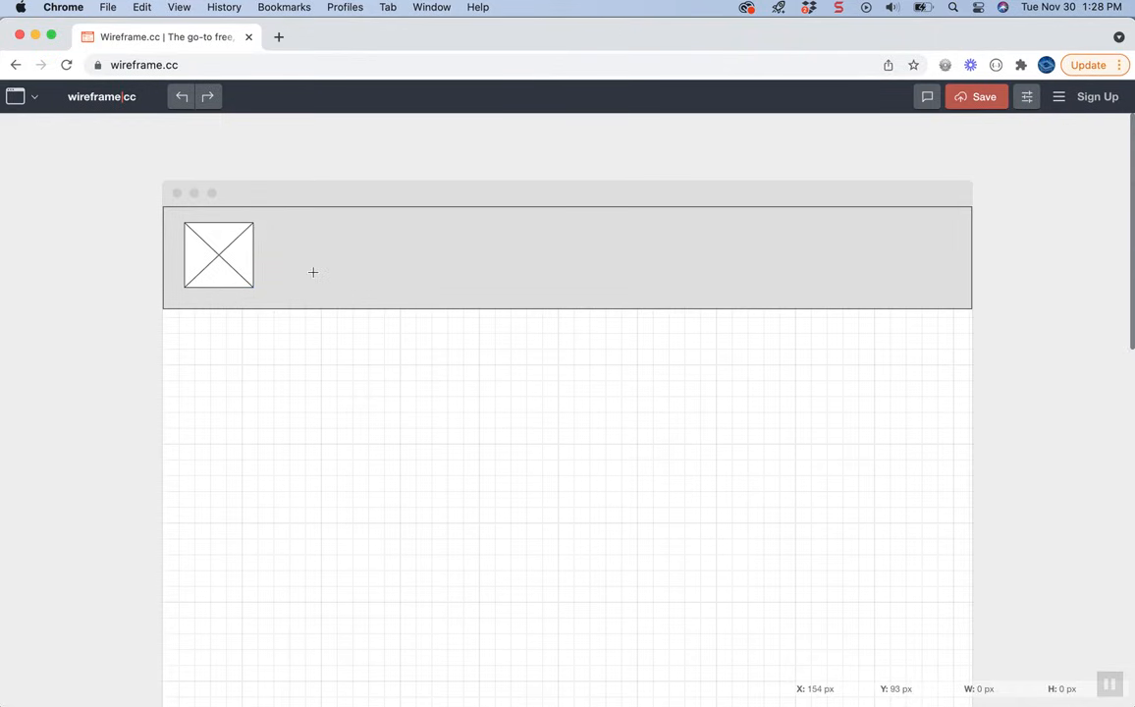
mouse_move(319, 236)
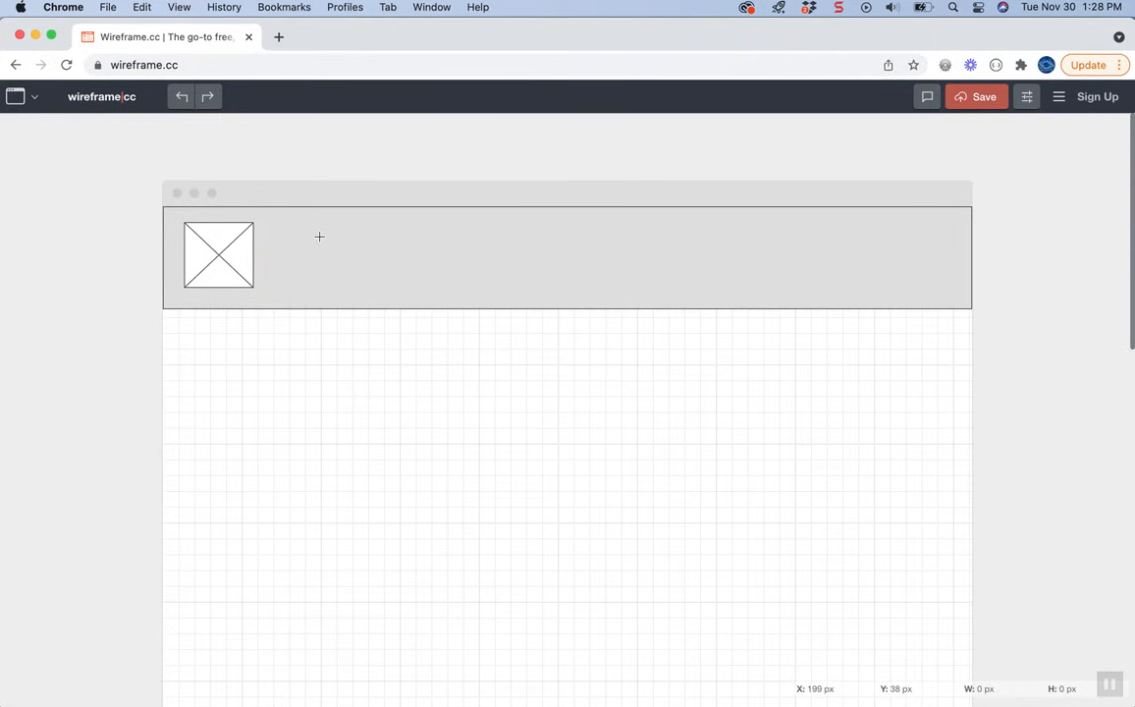
mouse_move(322, 245)
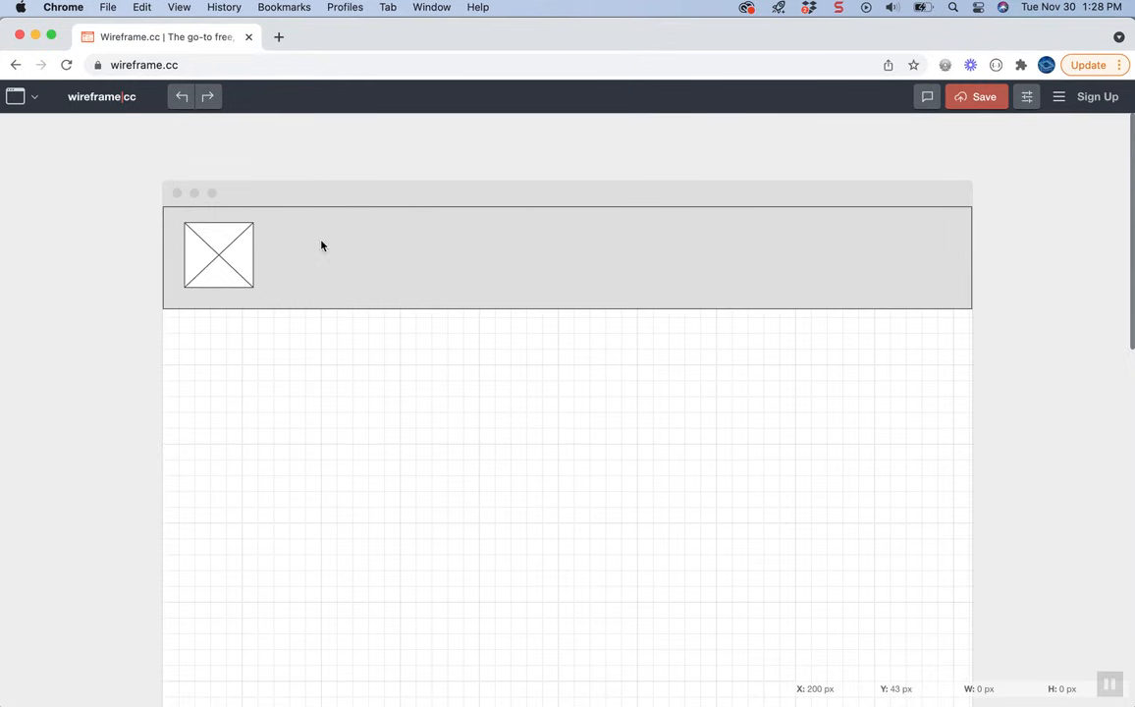
Place three Lorem text labels in the header beside the logo.
drag(319, 243, 442, 267)
text(Lorem)
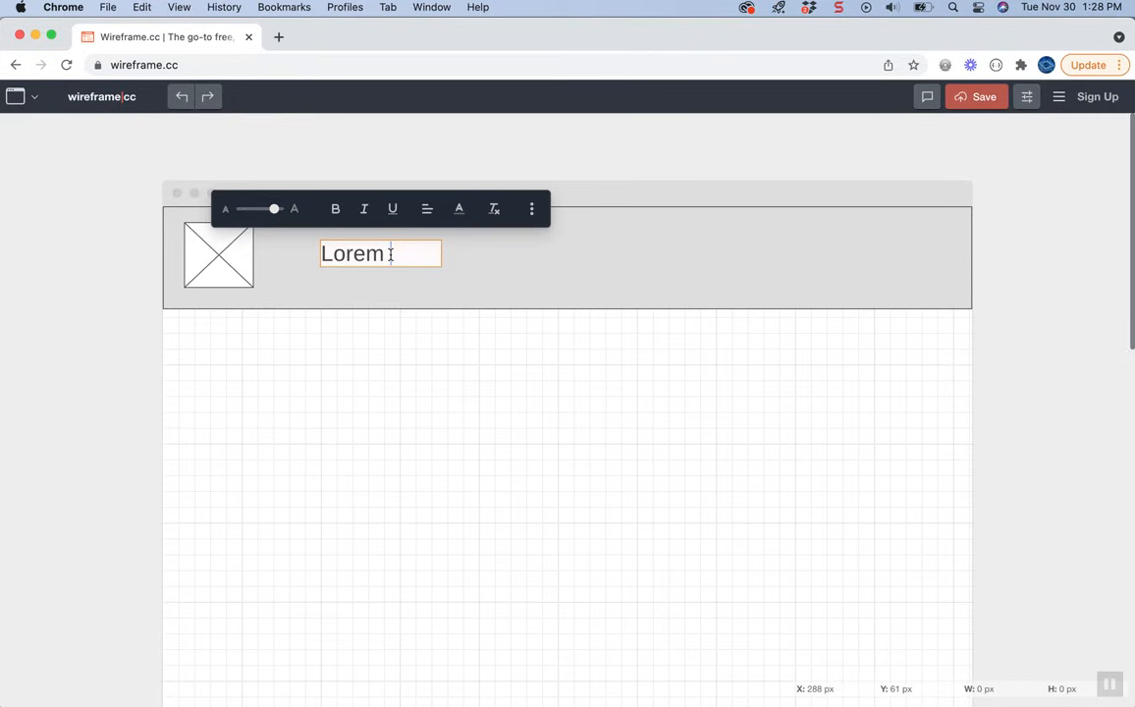
mouse_move(397, 262)
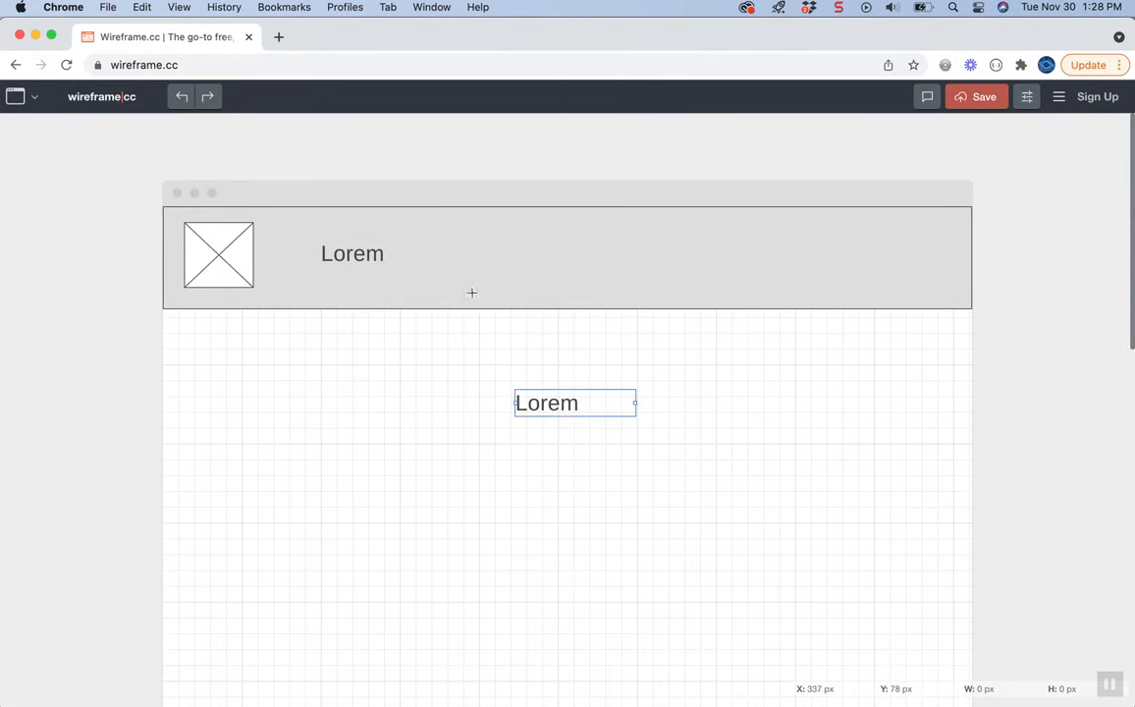
drag(575, 403, 520, 245)
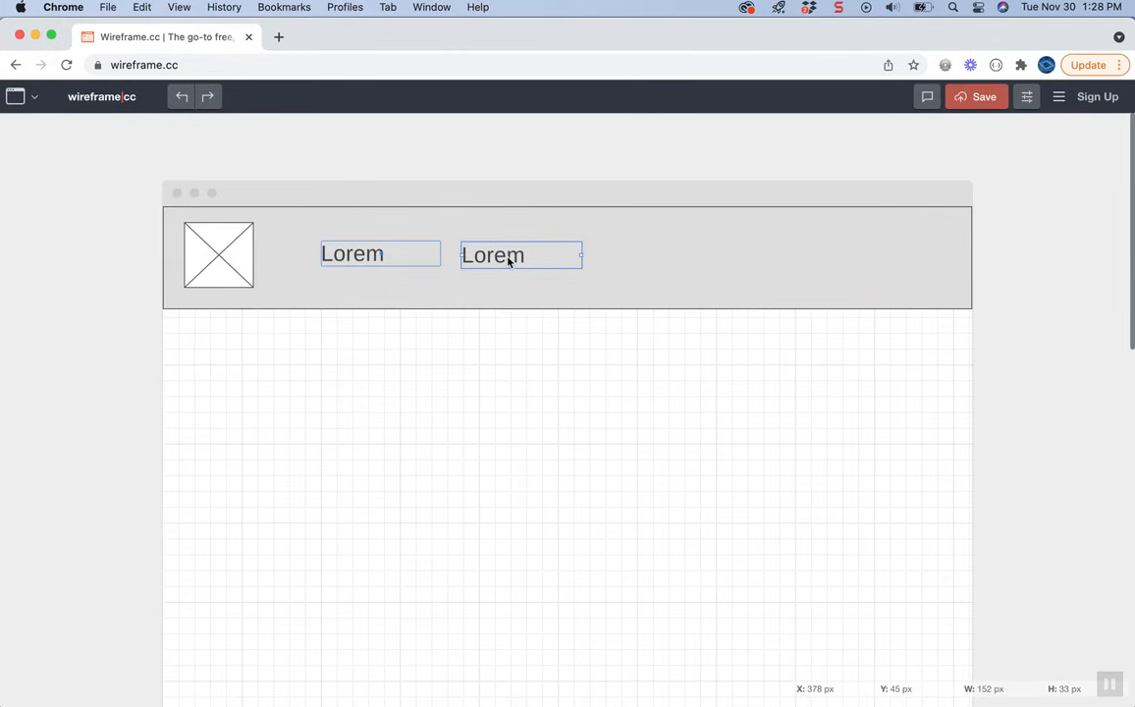
drag(521, 255, 582, 410)
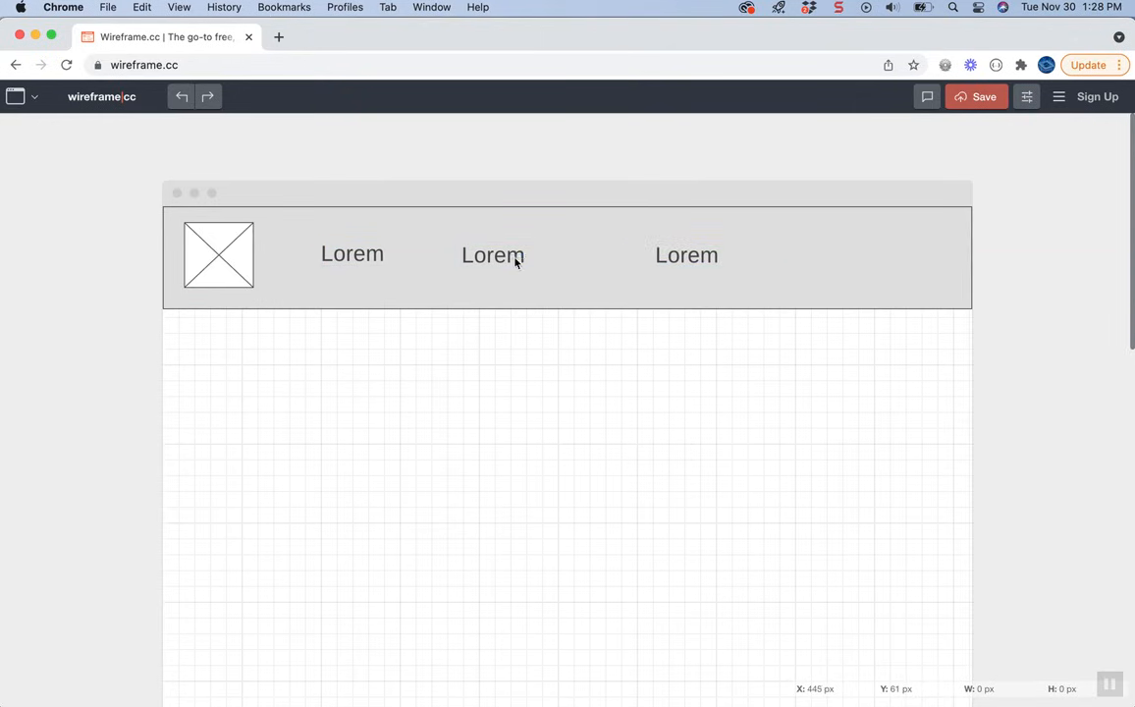
Change the first header label's text to 'Home'.
click(493, 254)
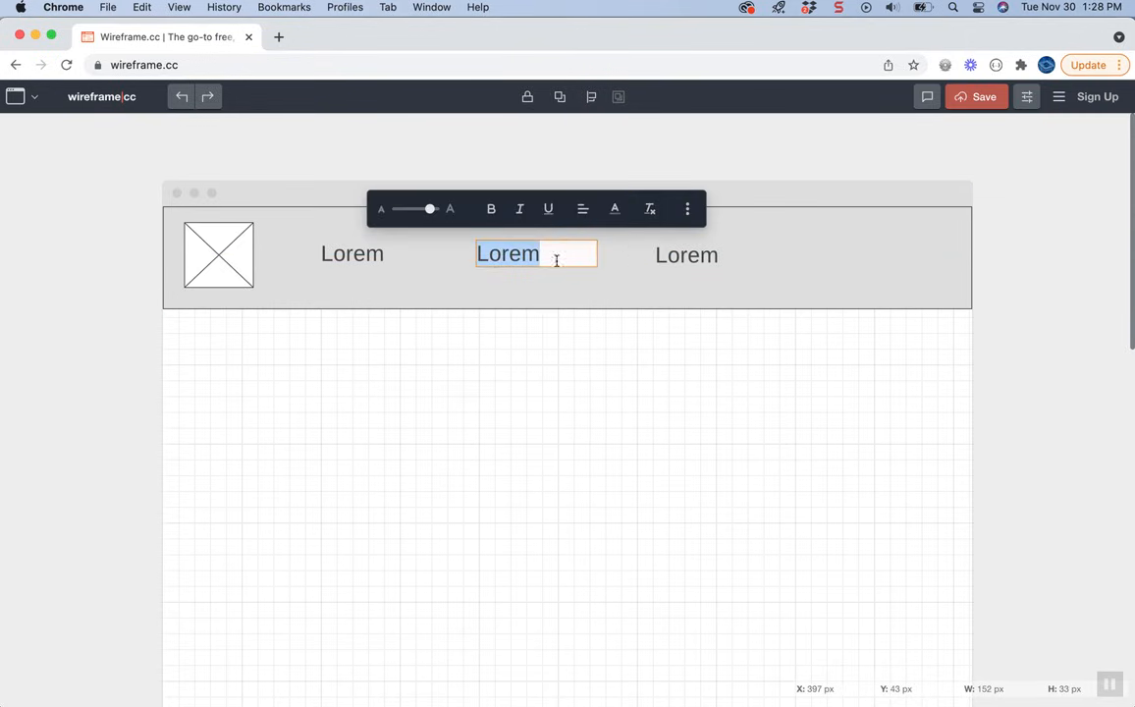
click(686, 255)
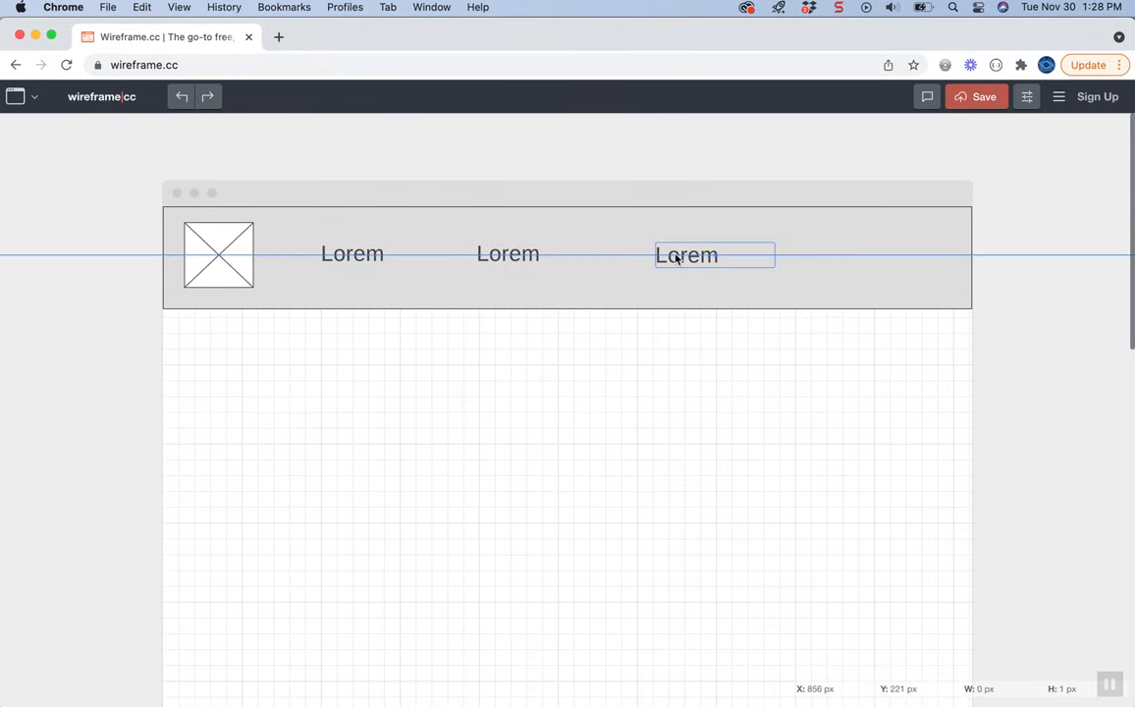
double_click(351, 254)
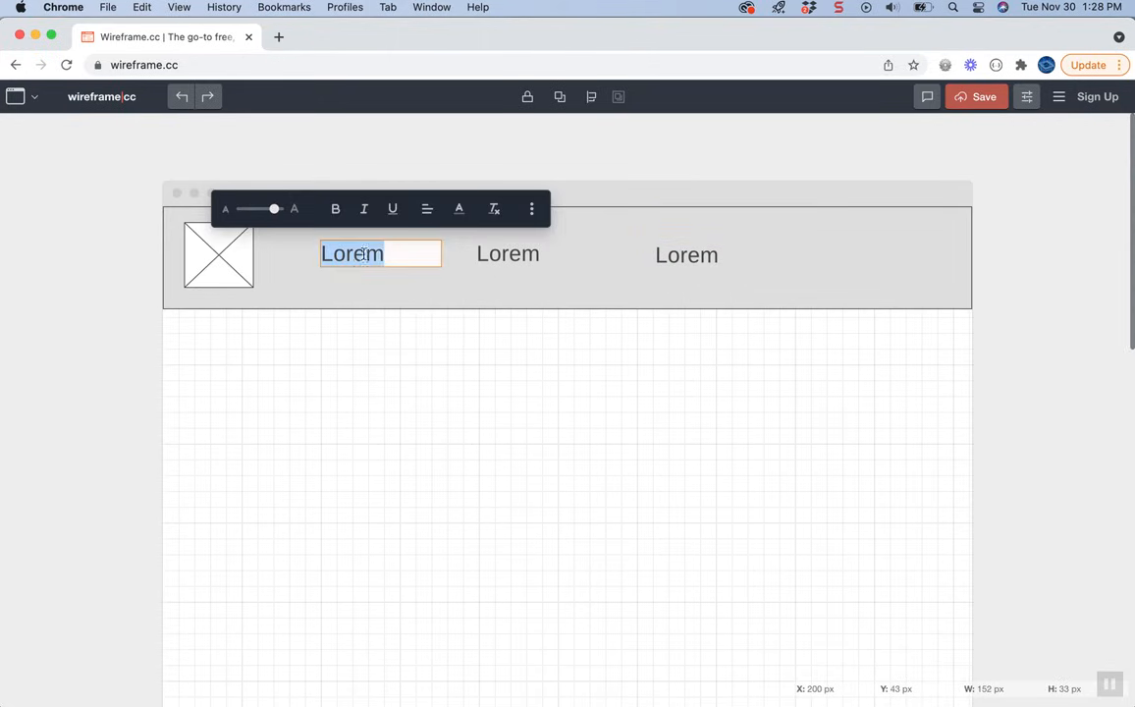
text(Home)
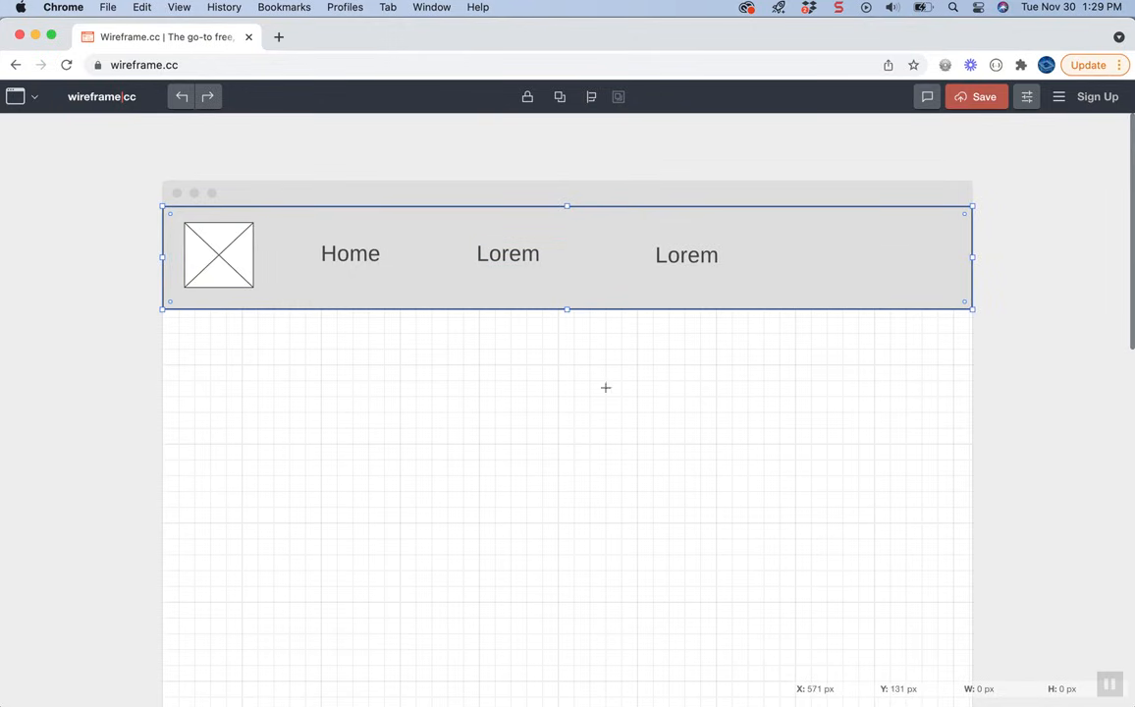
mouse_move(504, 475)
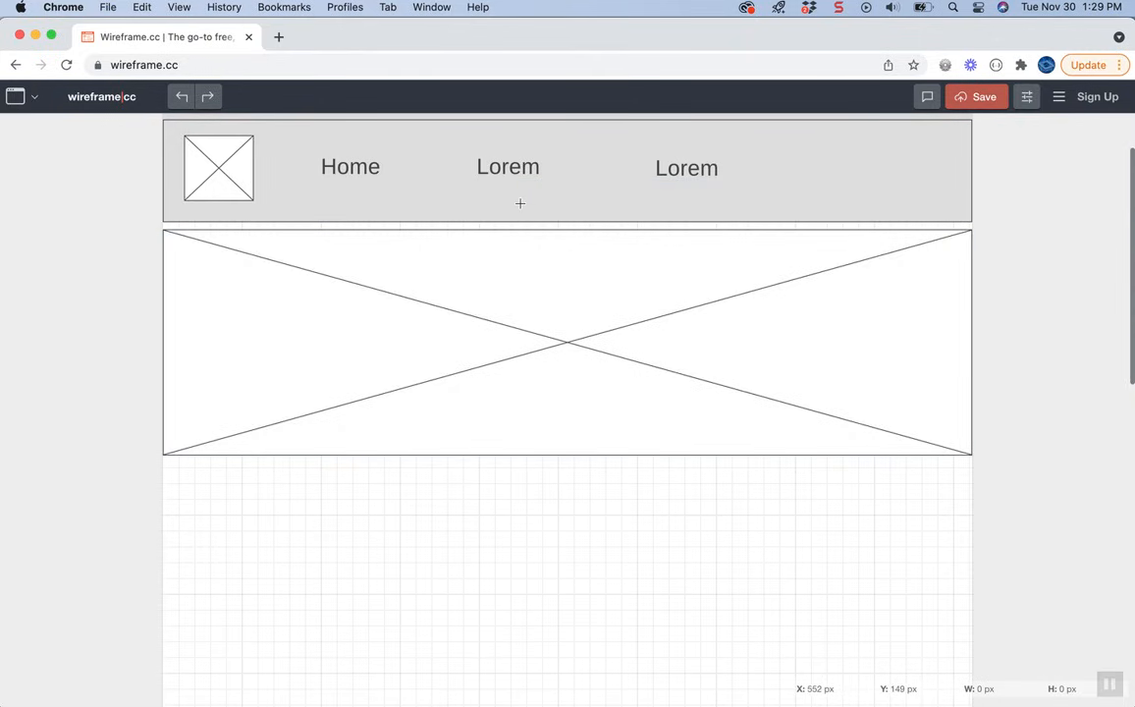
Add a full-width image banner directly below the header.
scroll(down, 3)
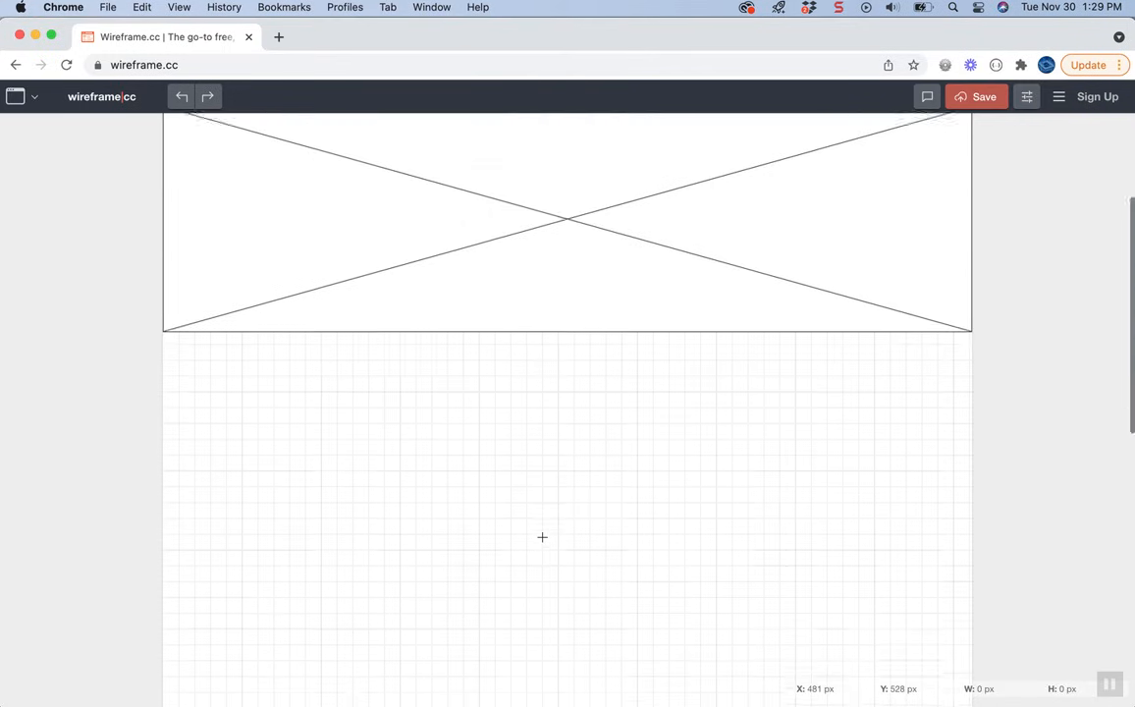
Fill the left area below the banner with a paragraph text block.
scroll(down, 3)
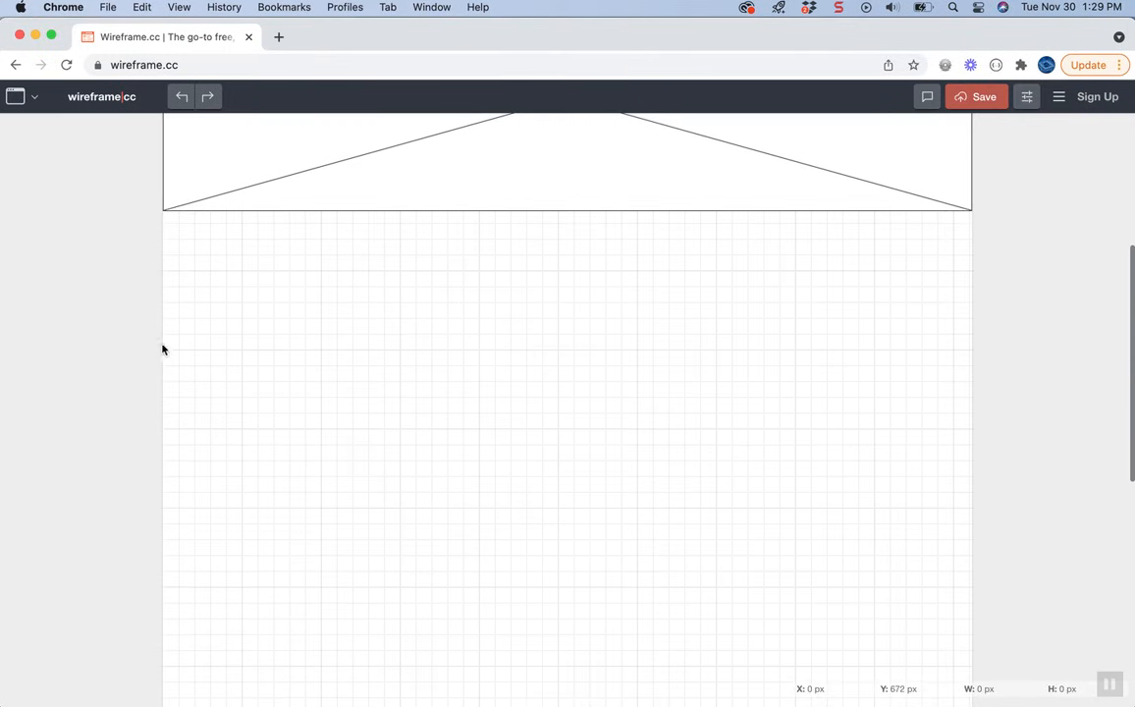
drag(210, 258, 514, 501)
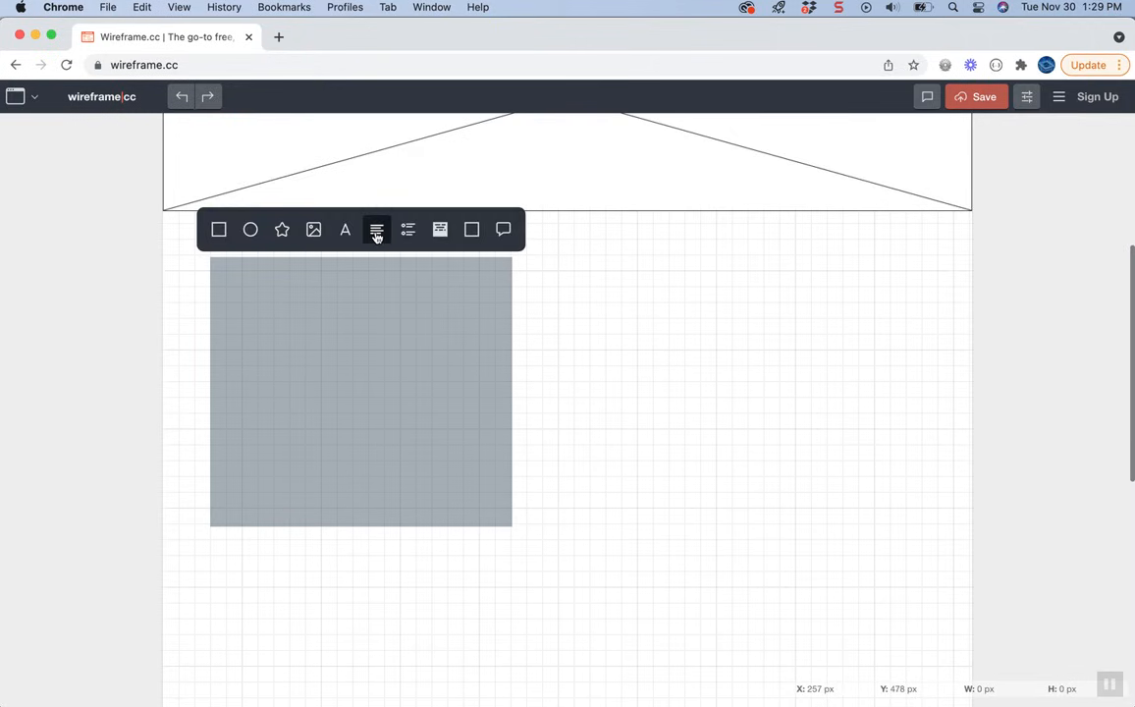
mouse_move(344, 229)
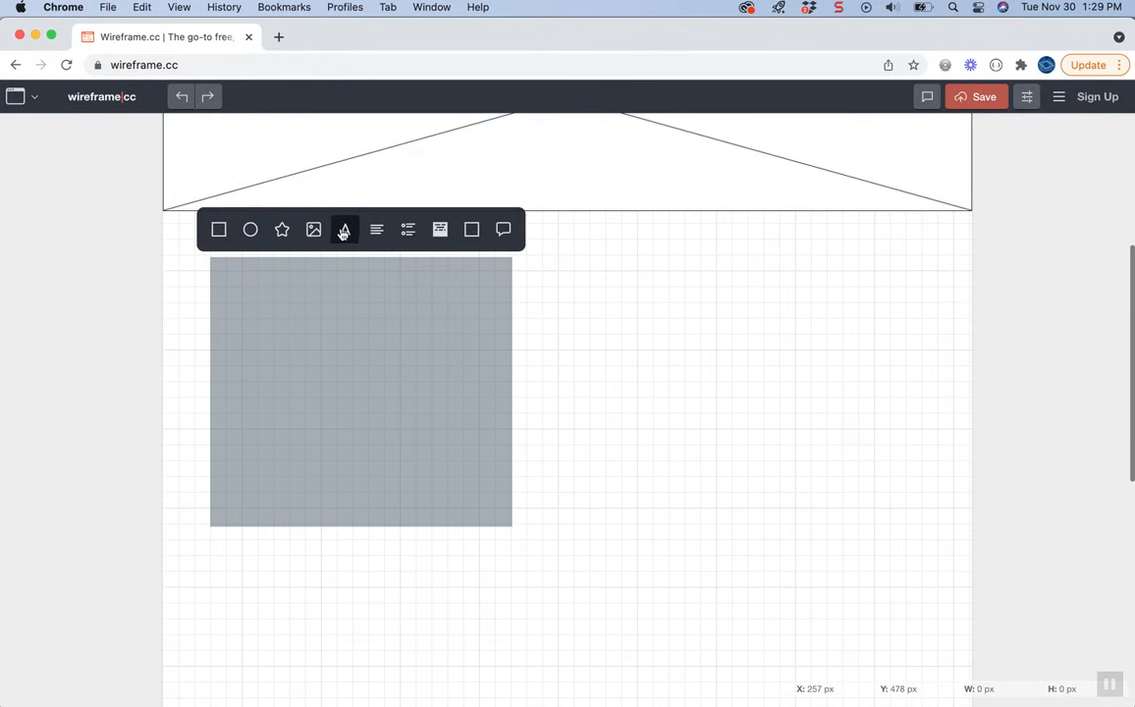
click(343, 229)
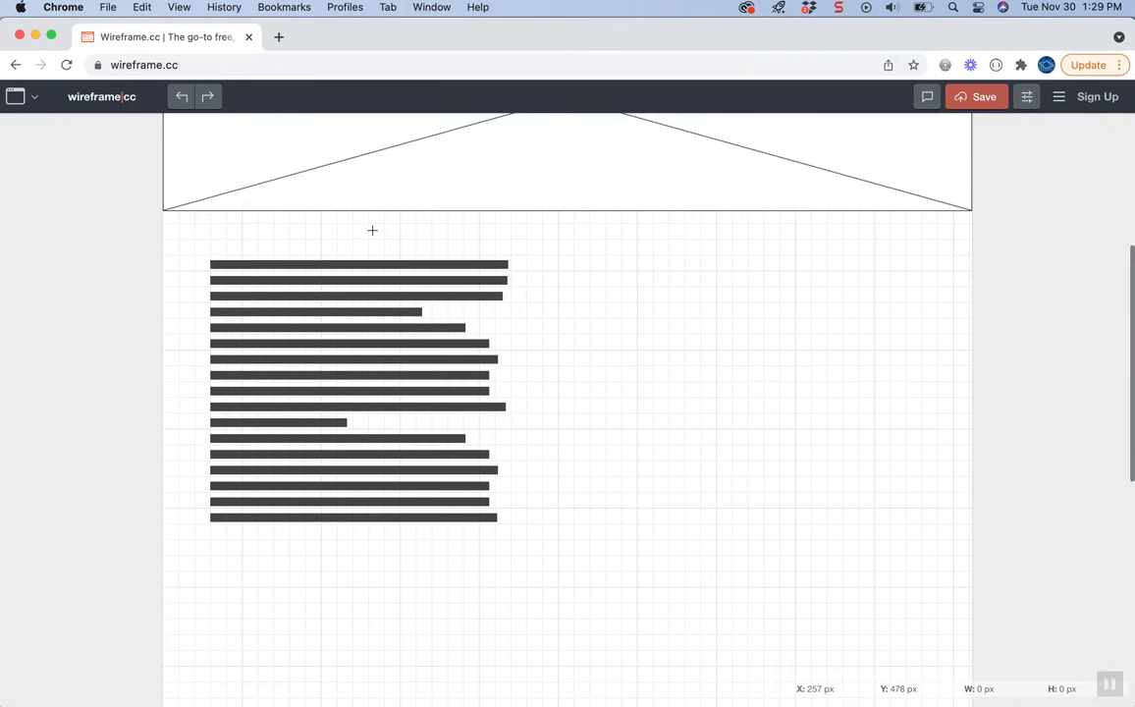
mouse_move(382, 253)
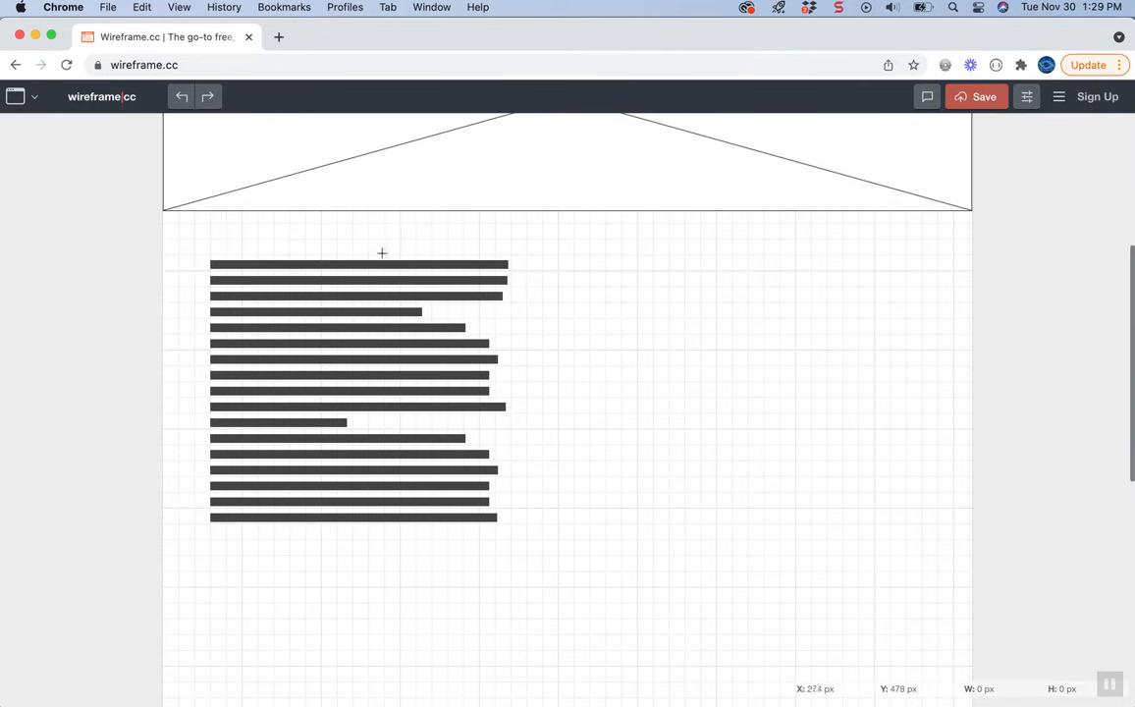
mouse_move(361, 409)
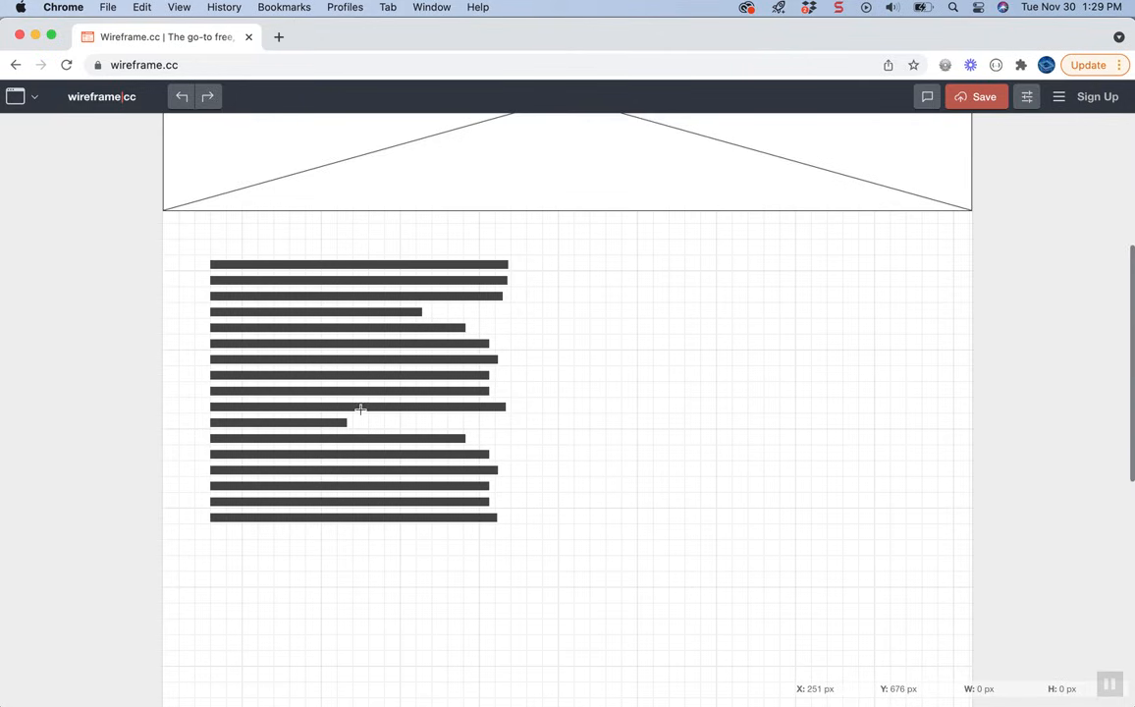
mouse_move(580, 412)
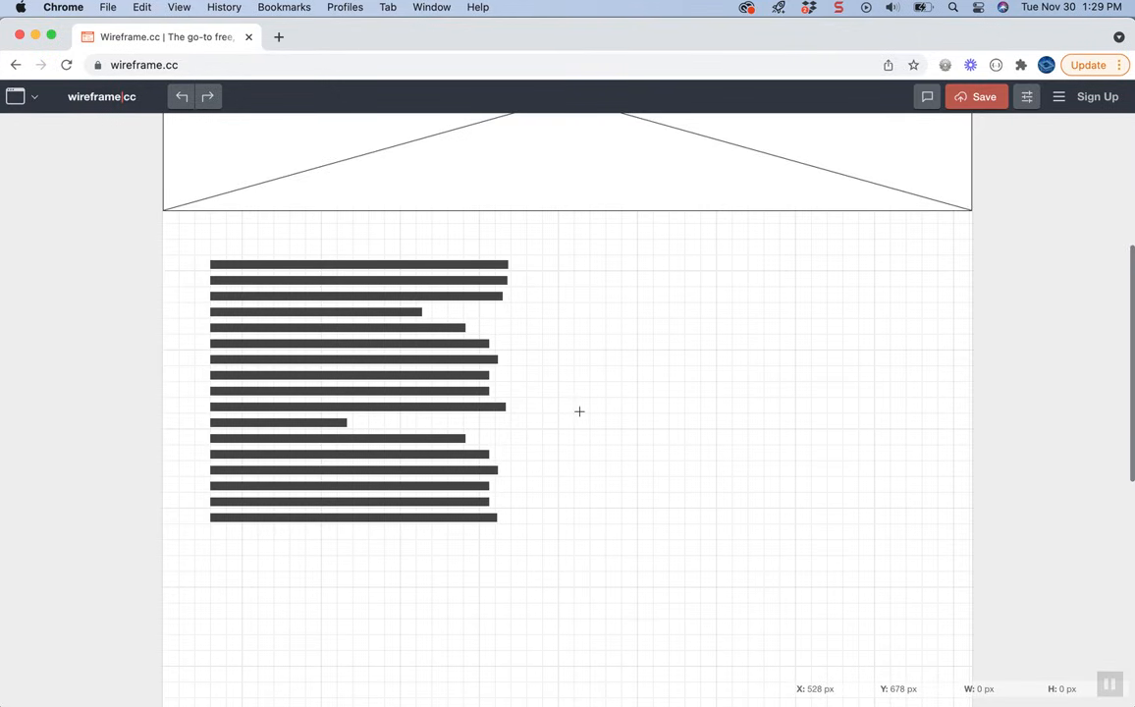
mouse_move(617, 264)
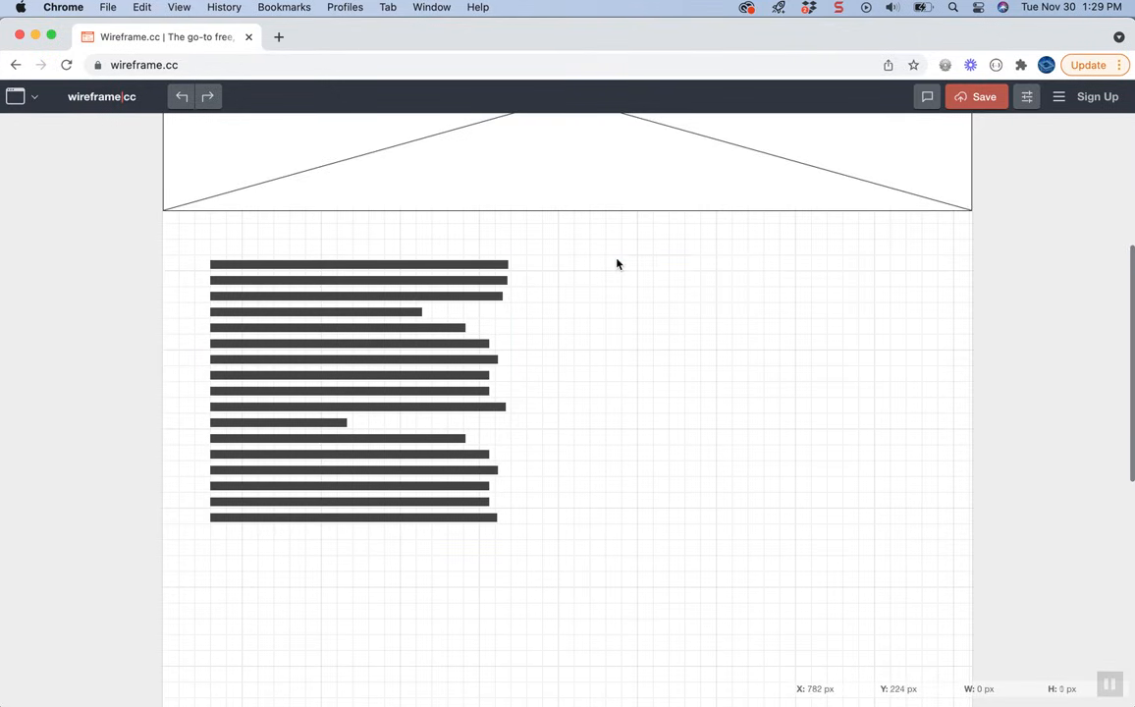
Add an image placeholder right of the paragraph and a small dark button beneath it.
drag(616, 258, 891, 534)
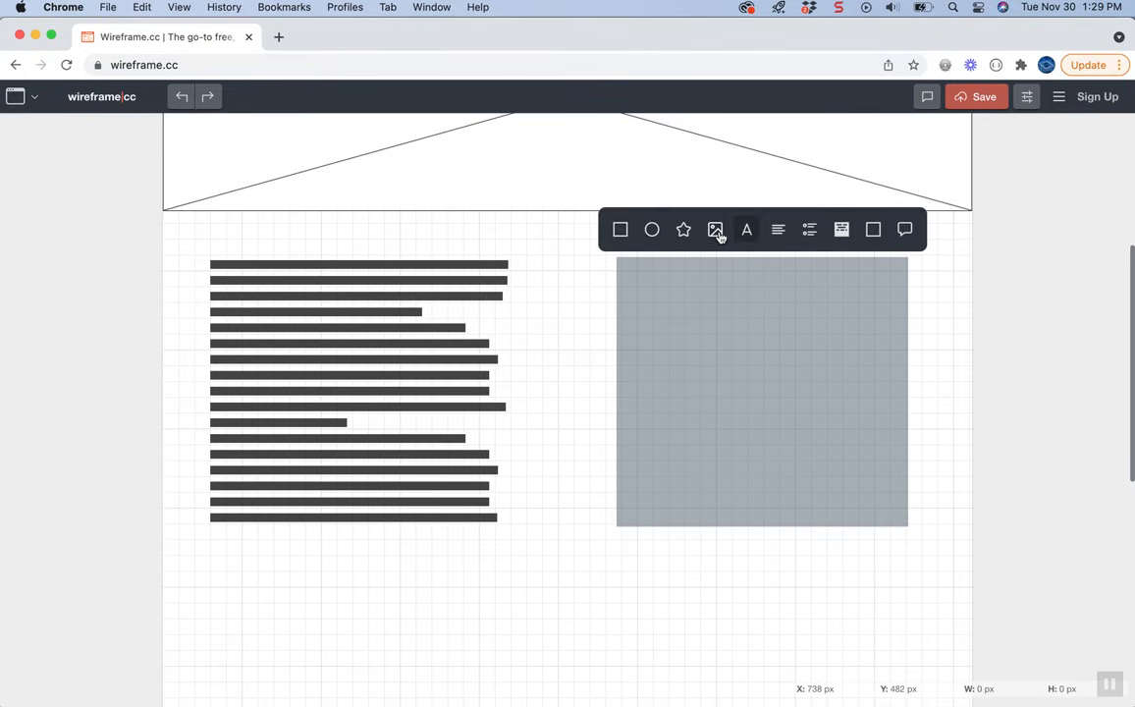
scroll(down, 3)
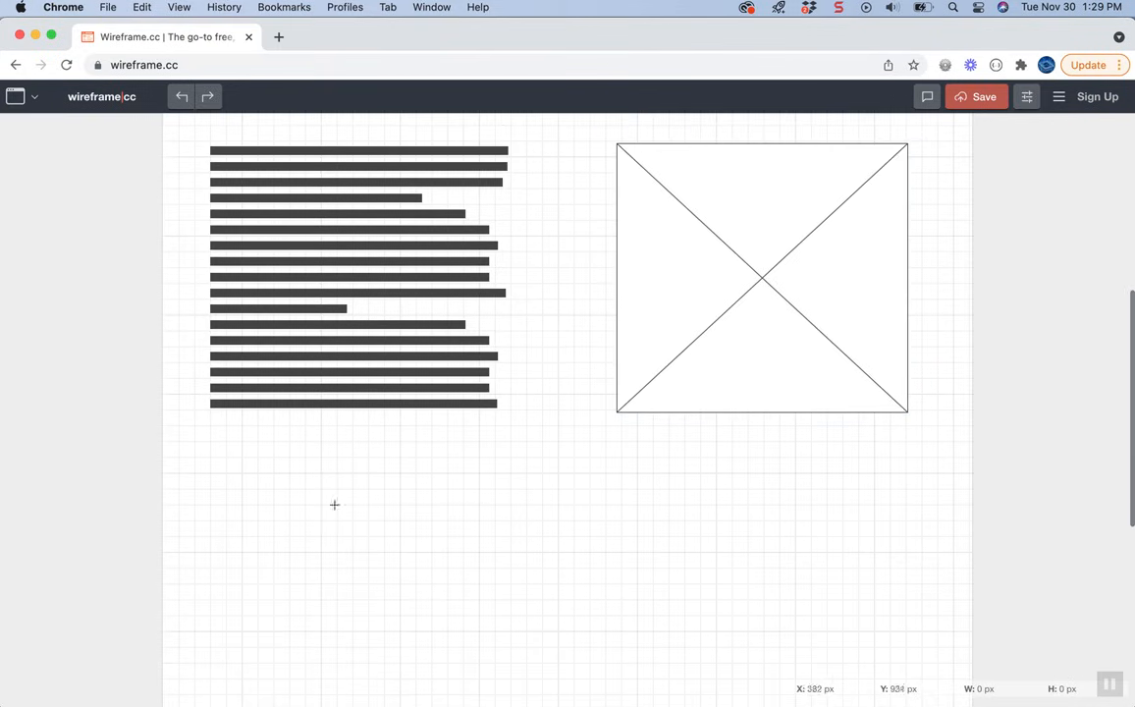
drag(284, 424, 381, 451)
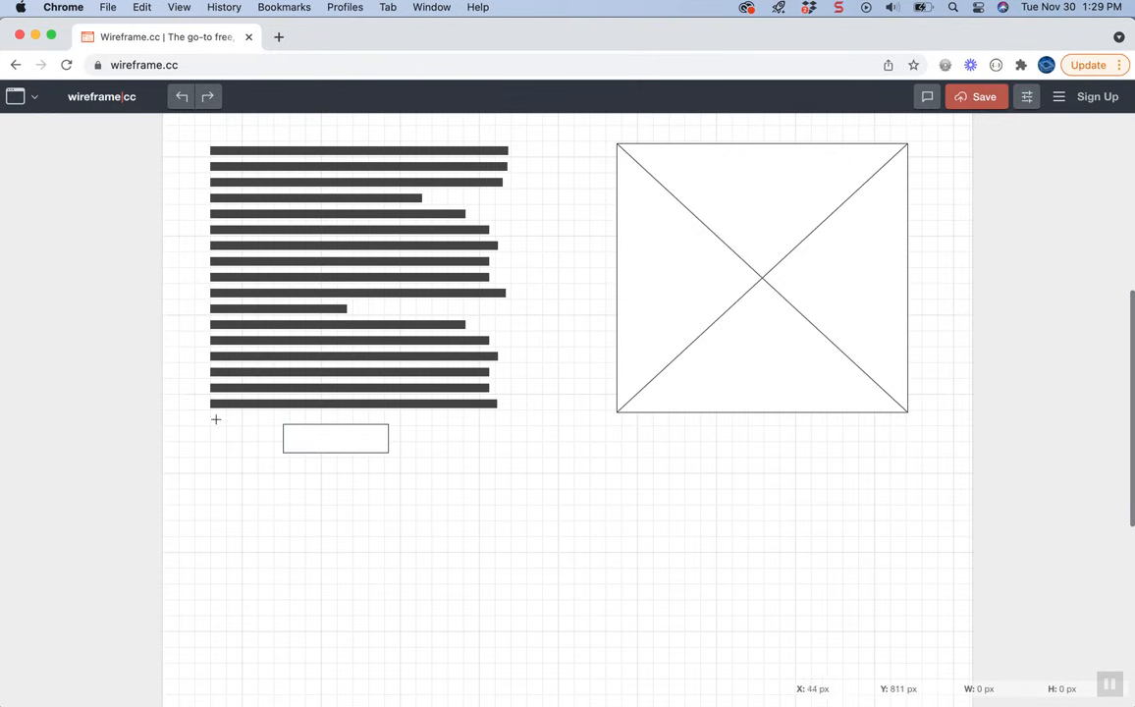
click(336, 438)
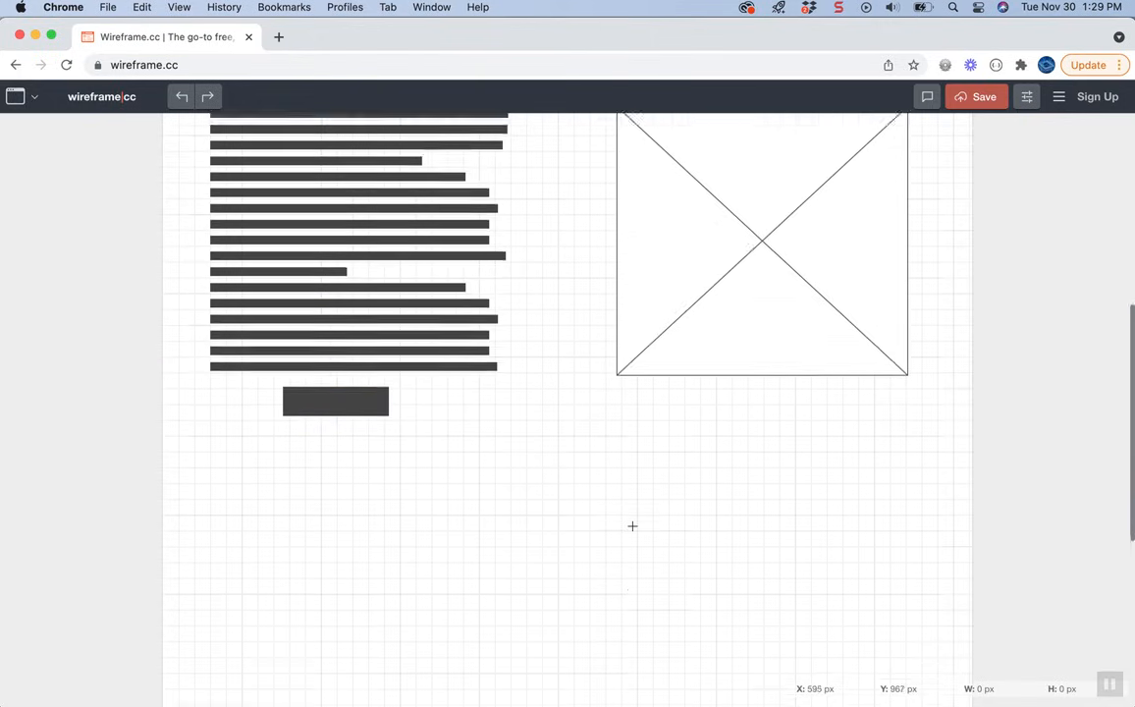
scroll(down, 3)
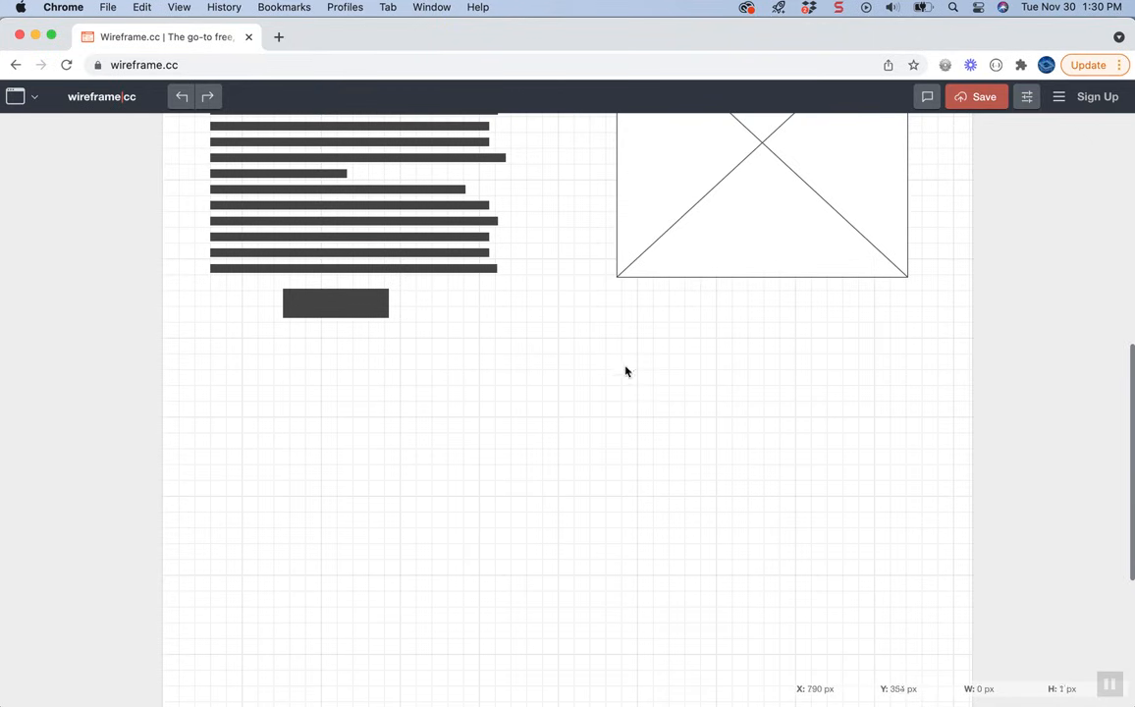
Add an image placeholder in the second content row's left column.
drag(623, 363, 907, 640)
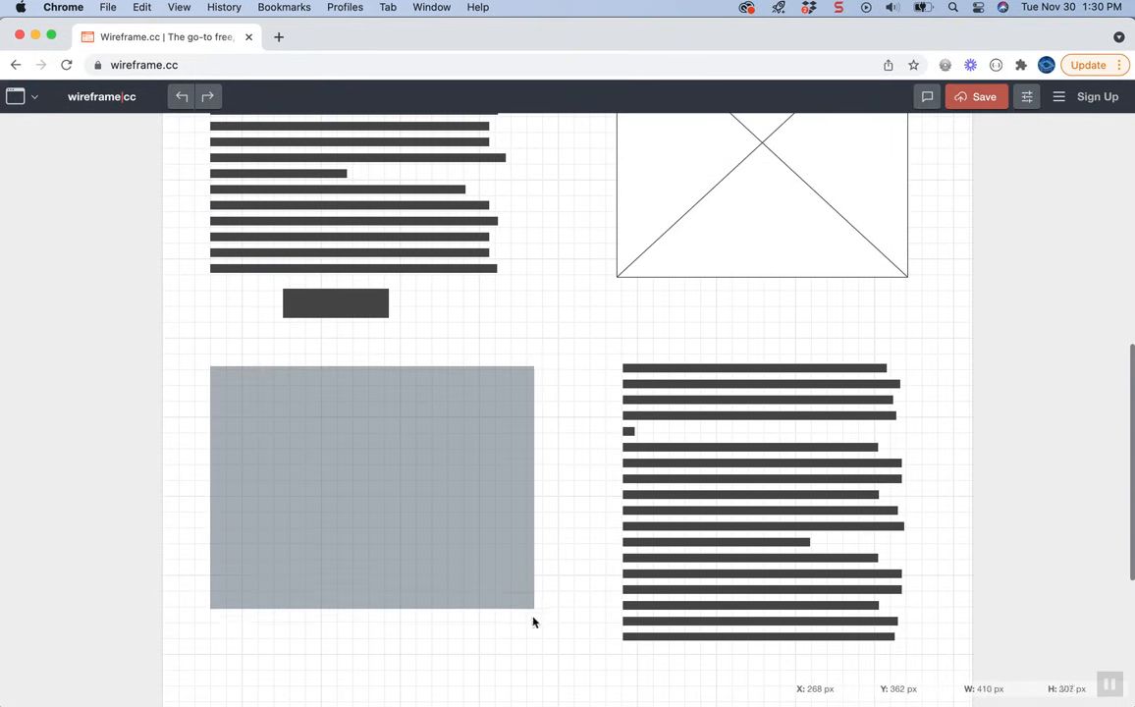
click(371, 487)
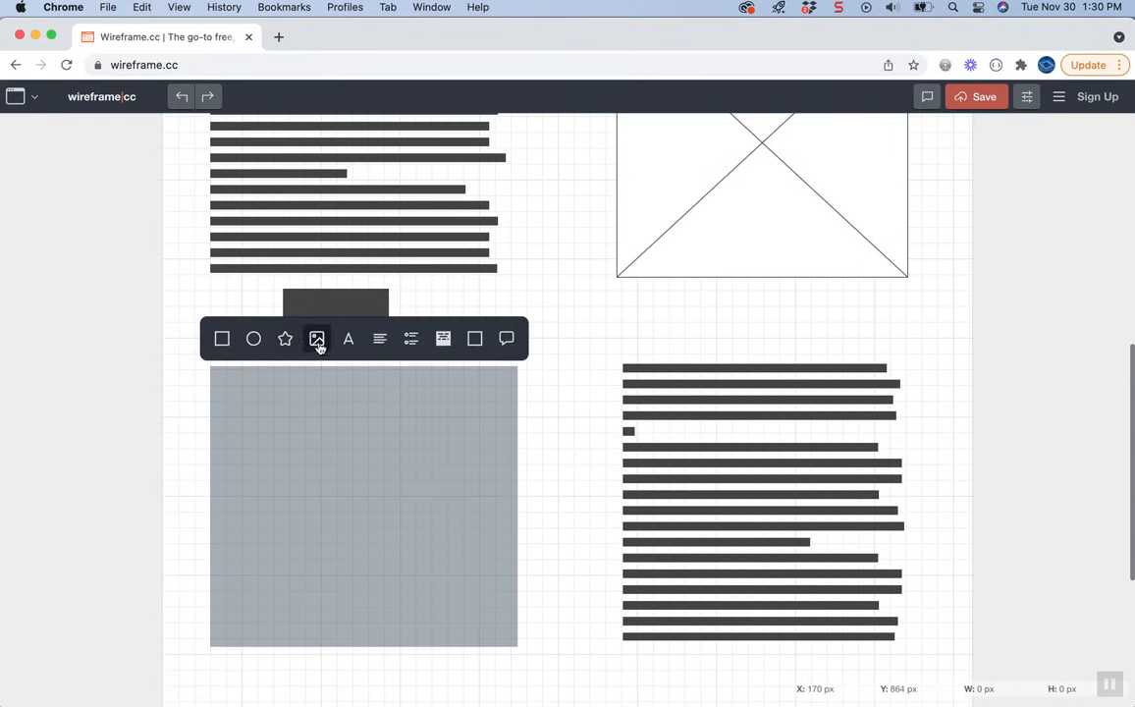
scroll(down, 3)
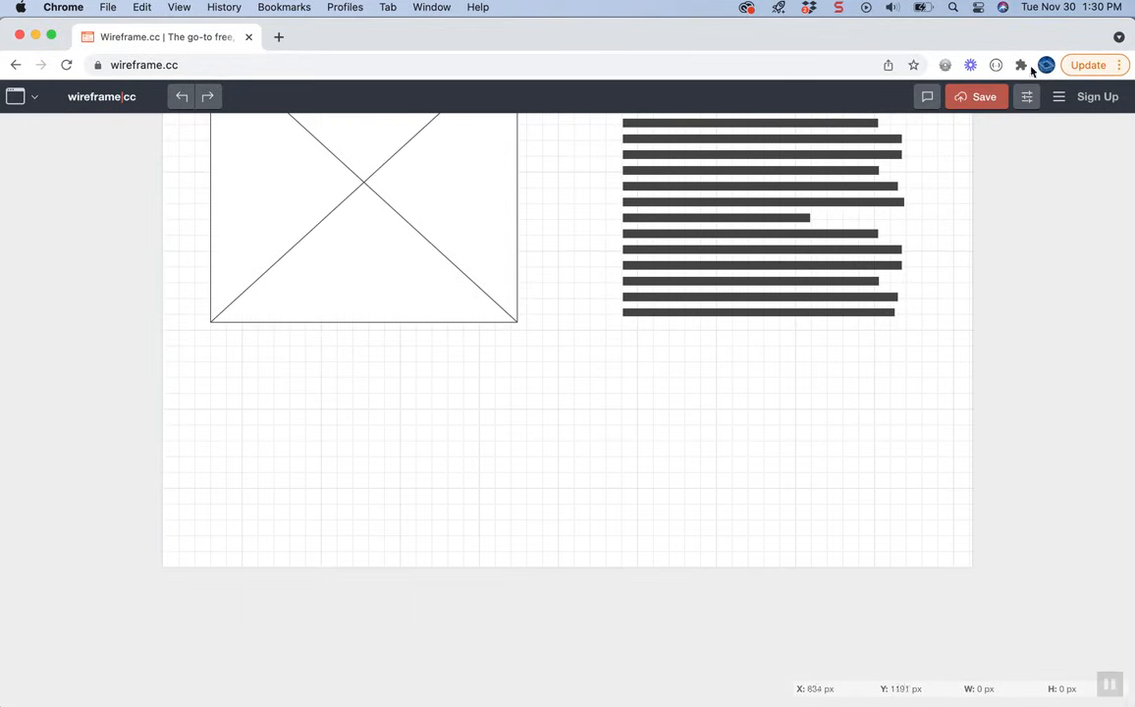
mouse_move(164, 464)
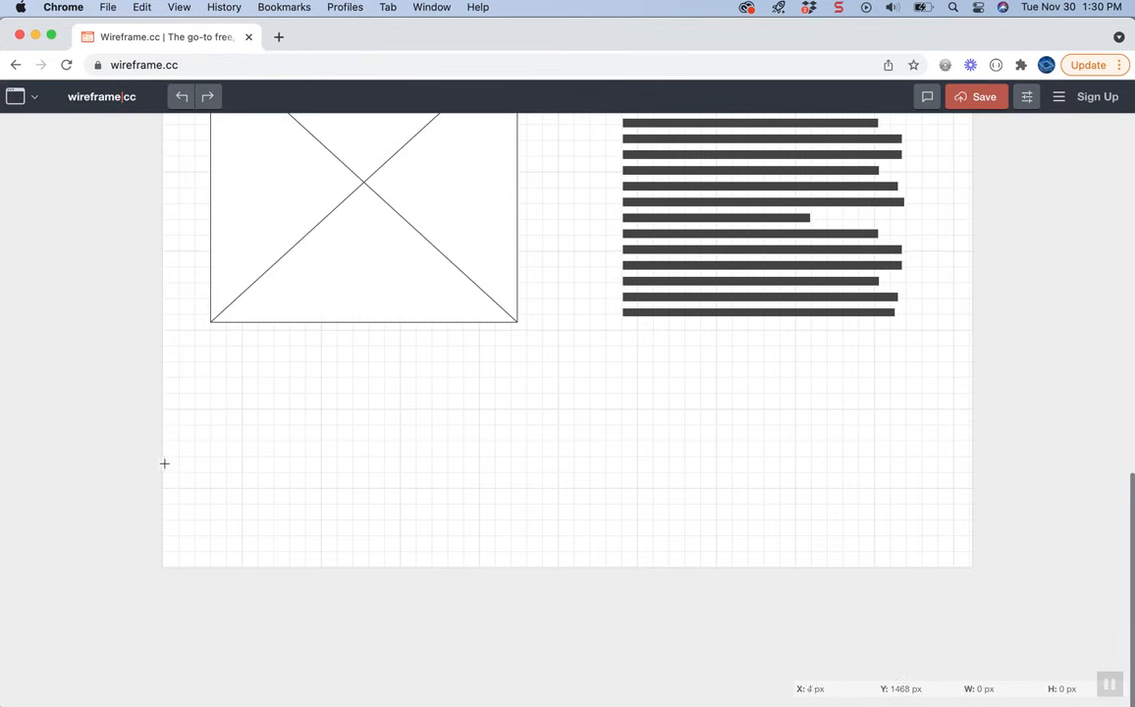
Draw a full-width grey footer with enlarged Lorem text and a small grey square.
drag(164, 463, 977, 577)
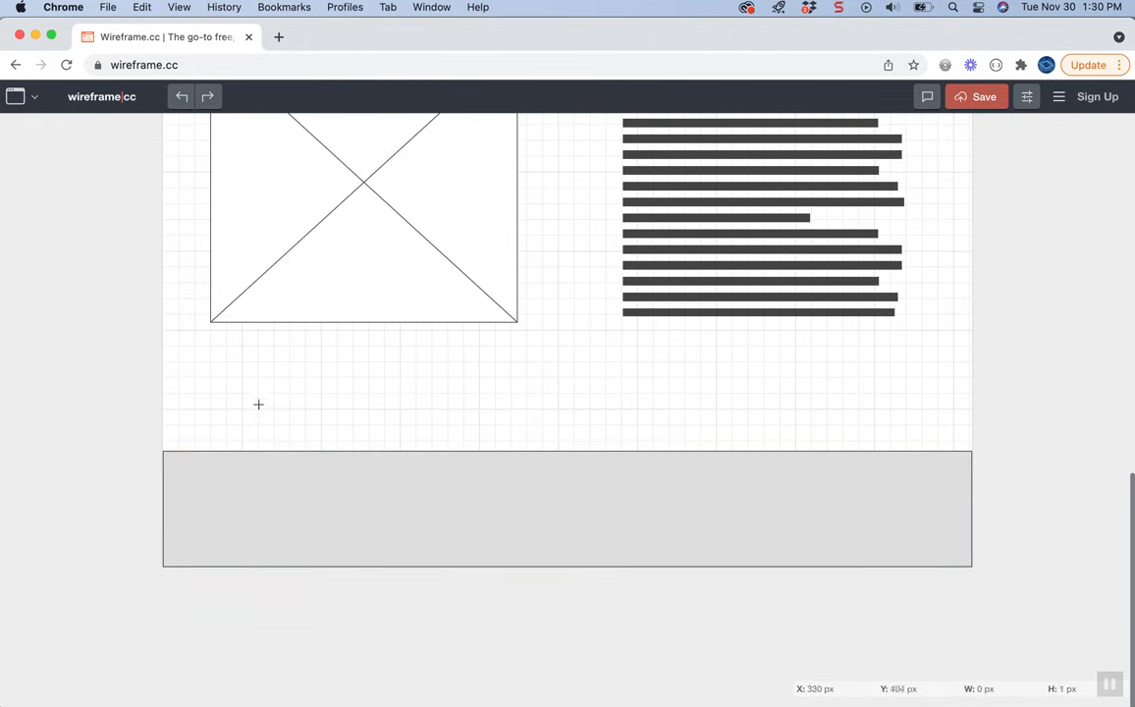
drag(197, 487, 506, 534)
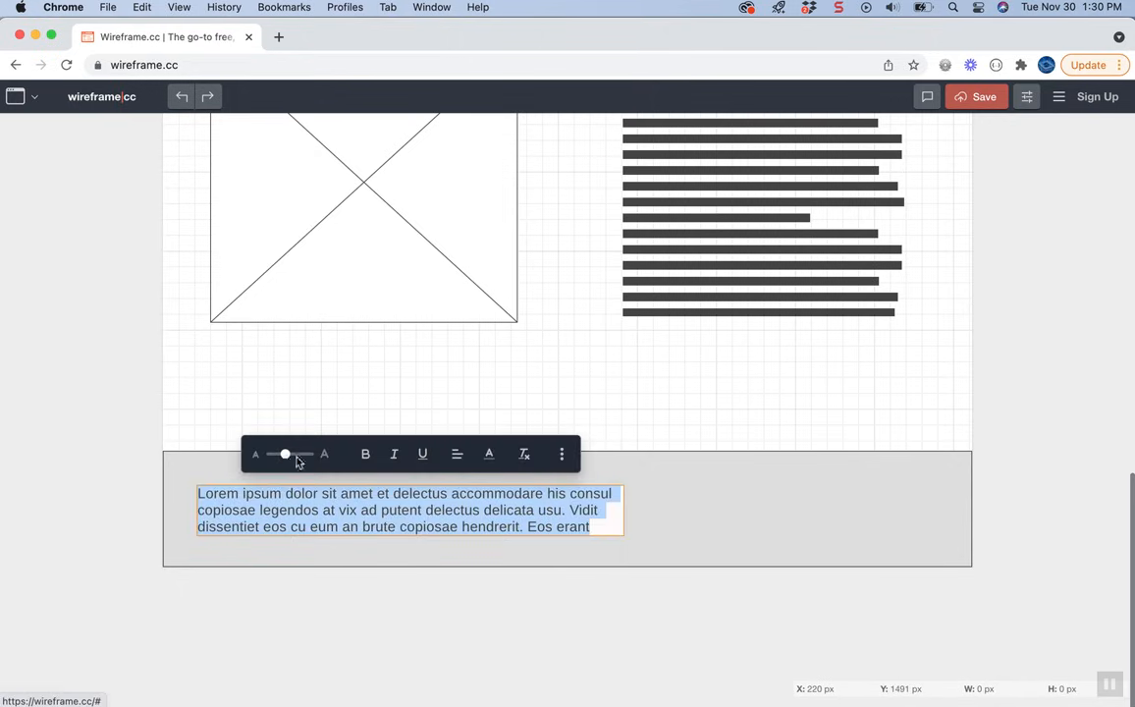
drag(284, 453, 304, 453)
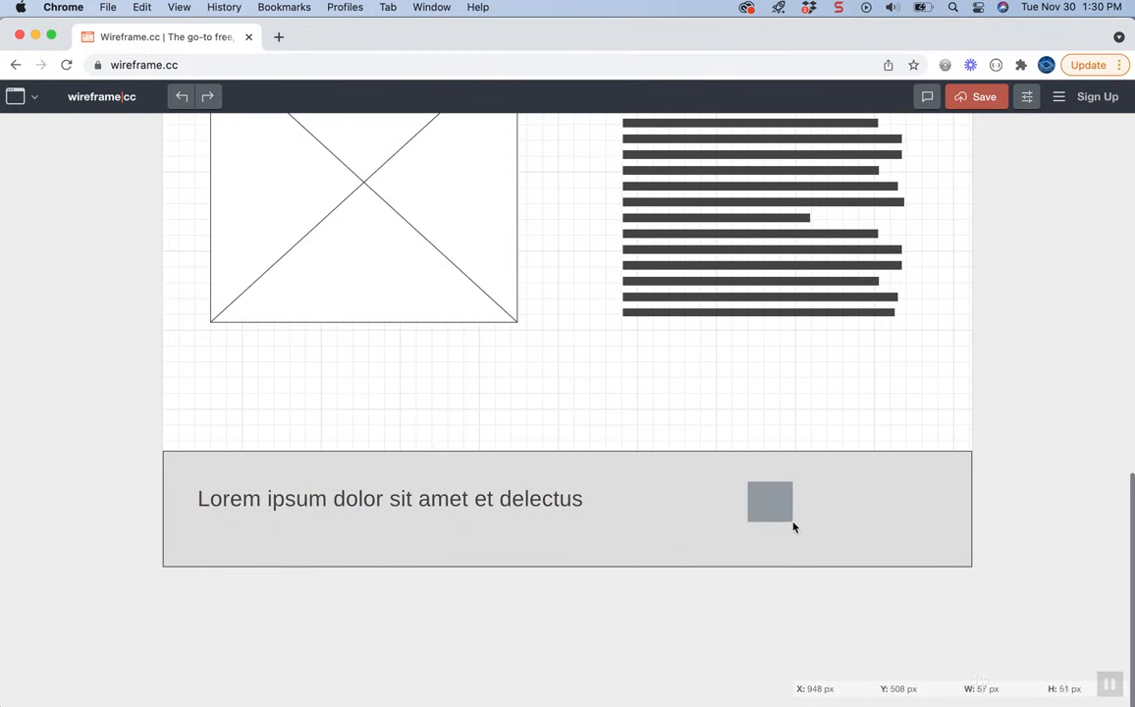
click(770, 501)
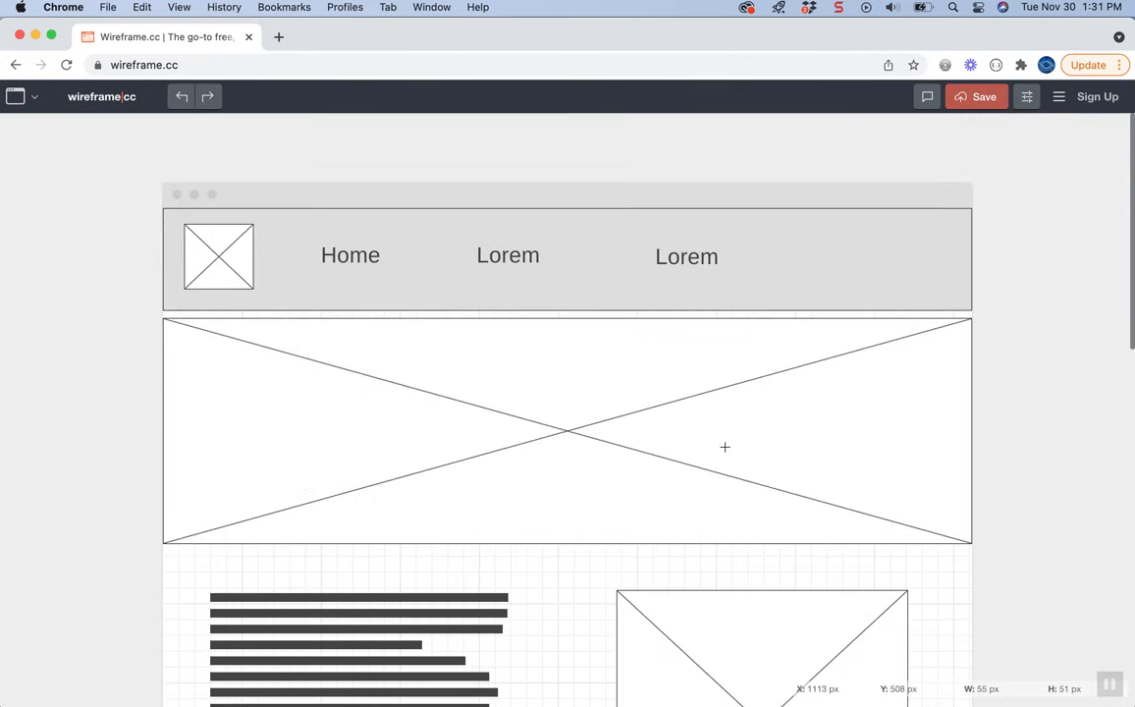
scroll(down, 3)
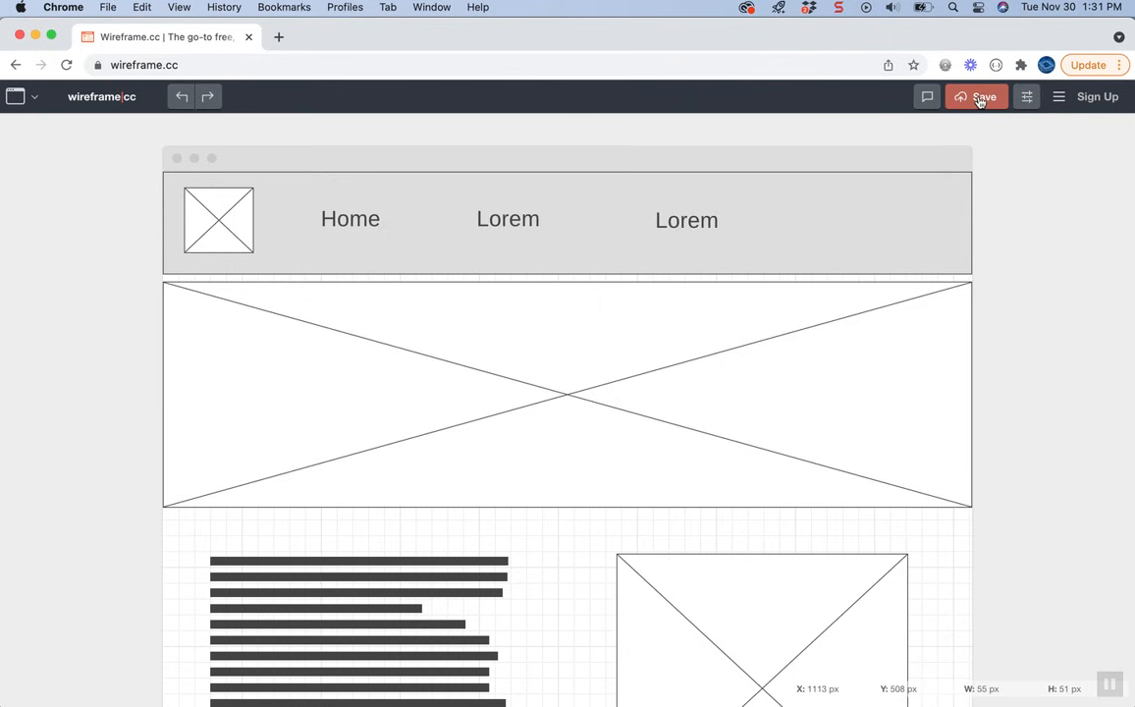
click(976, 96)
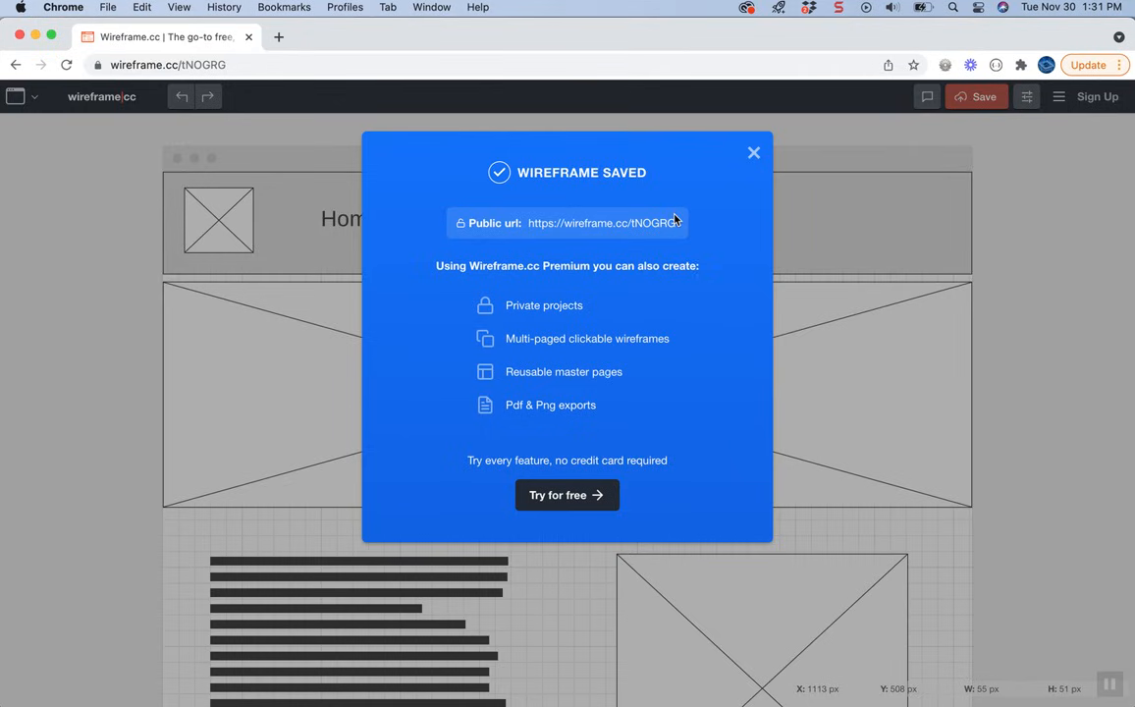
mouse_move(679, 212)
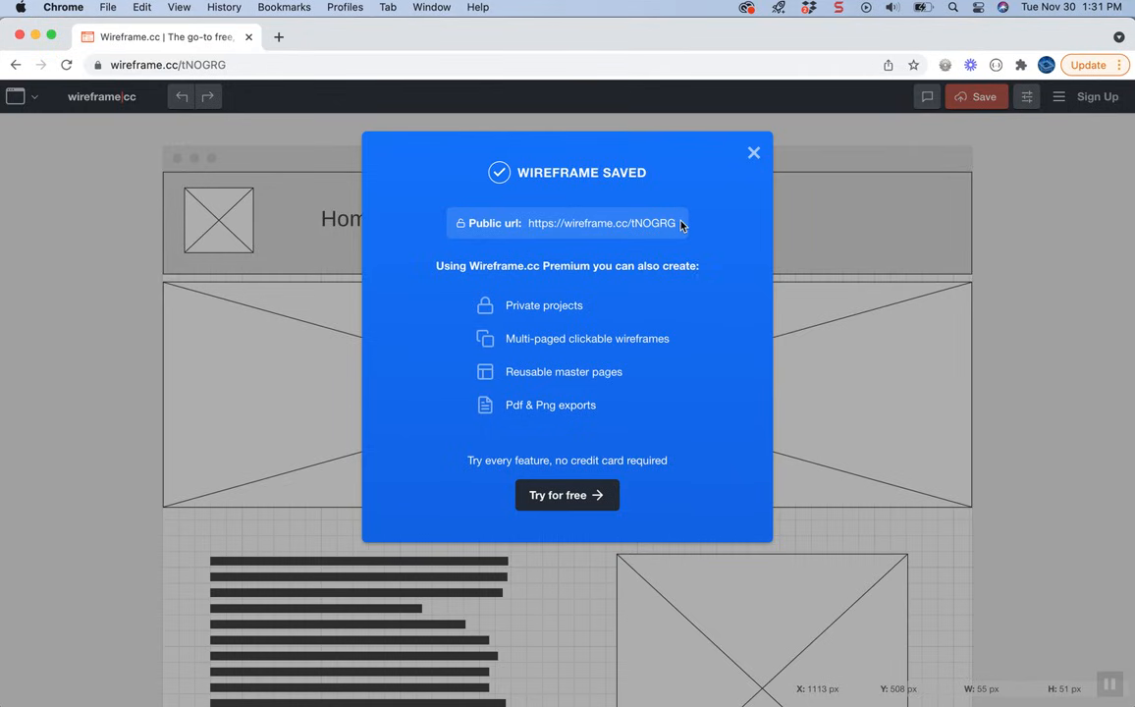
double_click(601, 223)
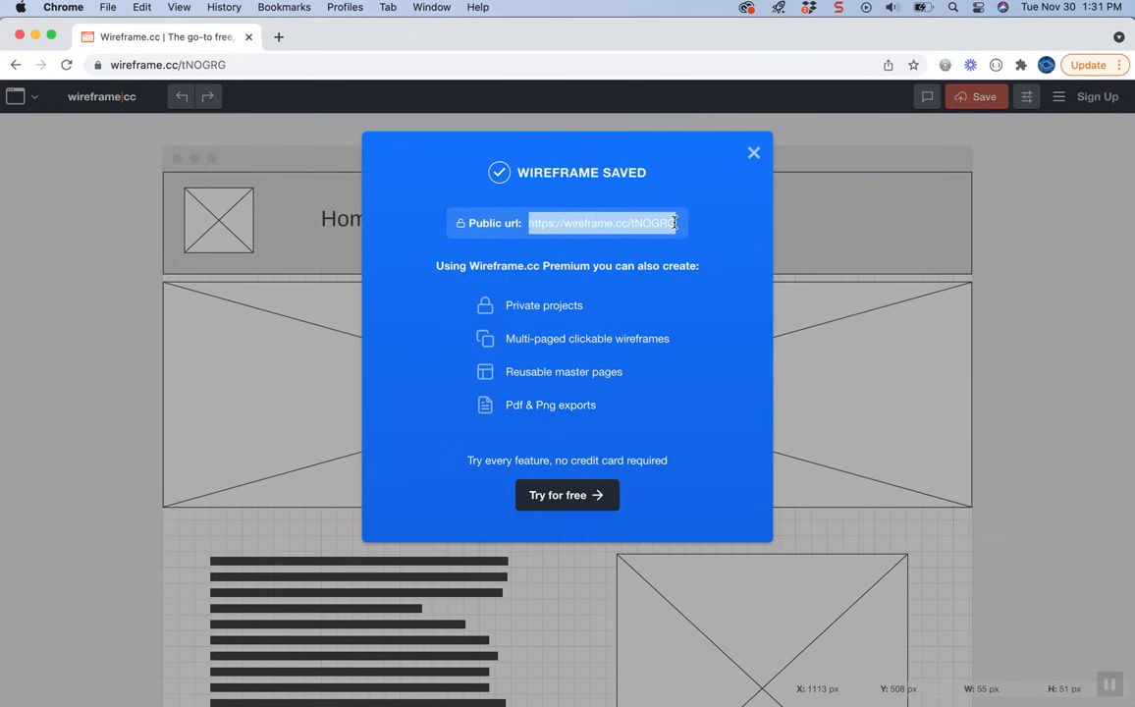
mouse_move(701, 227)
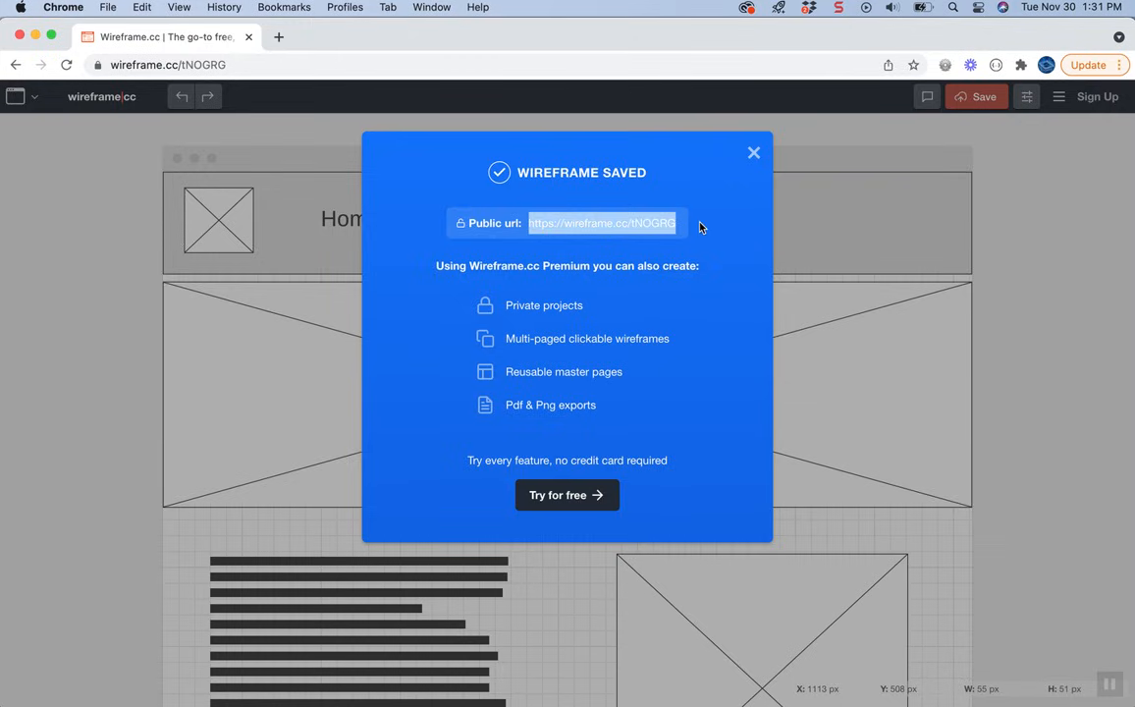
click(754, 152)
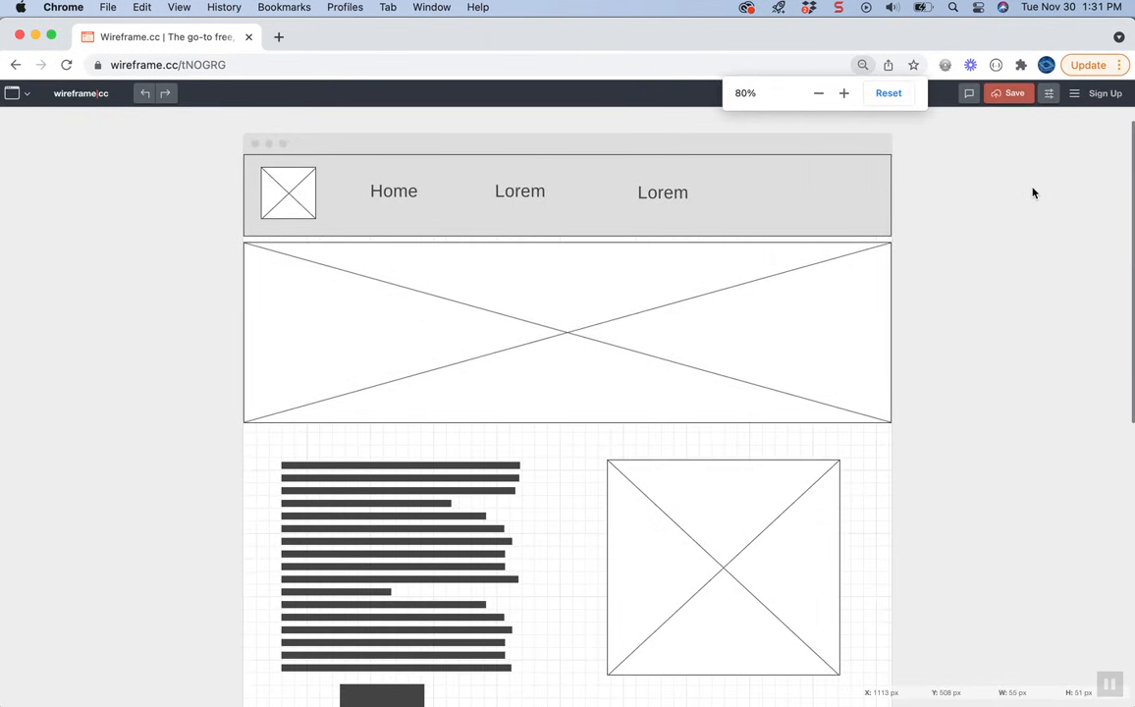
click(818, 92)
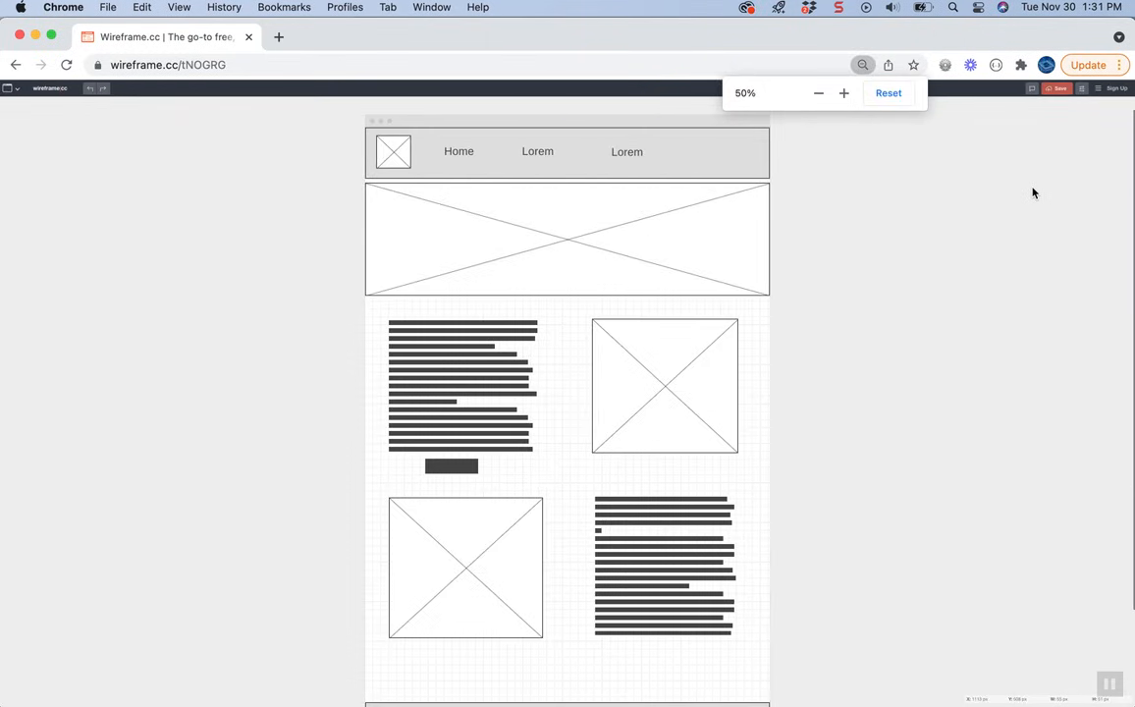
click(862, 64)
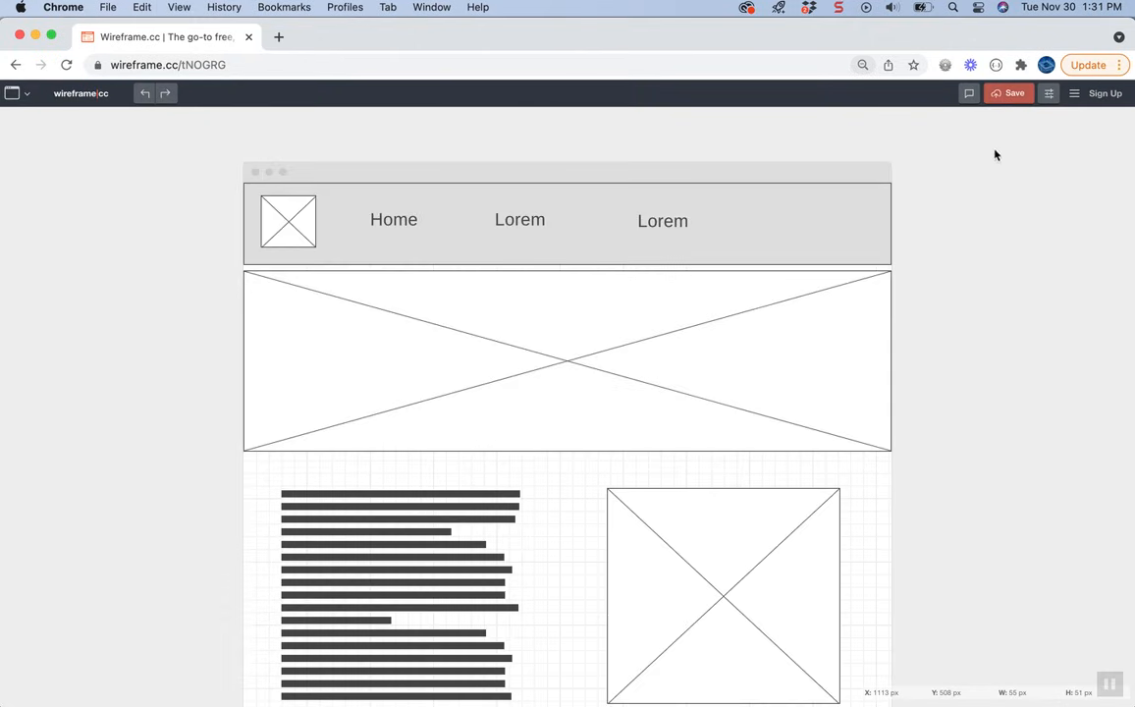
mouse_move(975, 384)
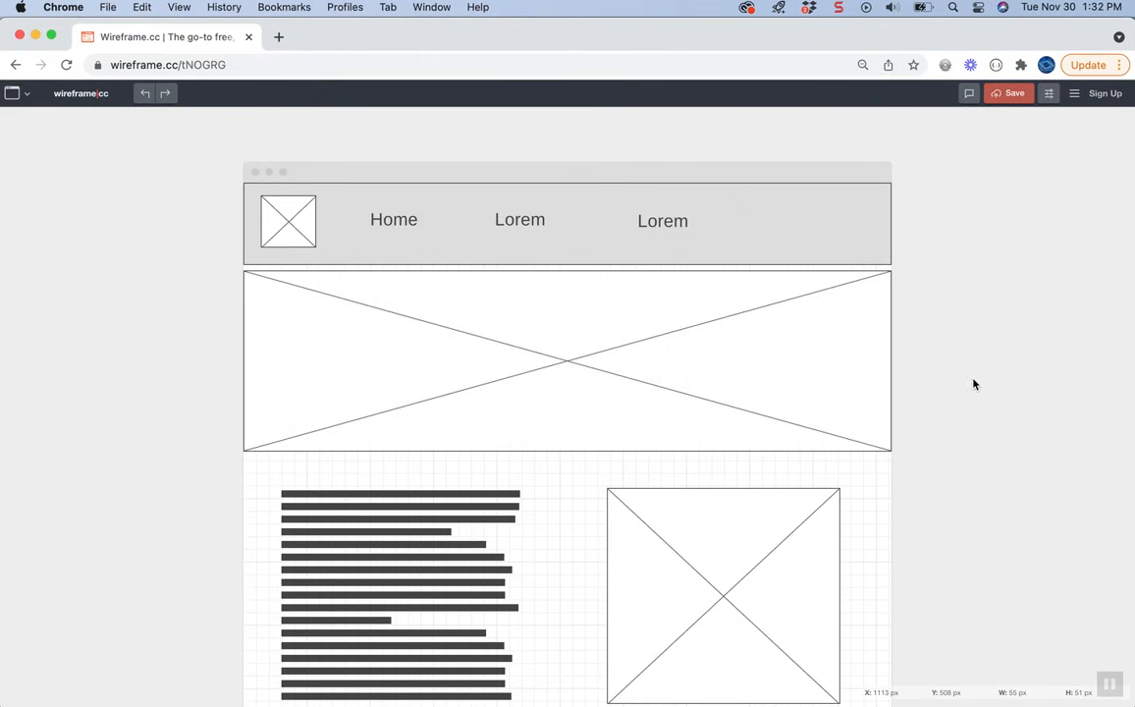
scroll(down, 3)
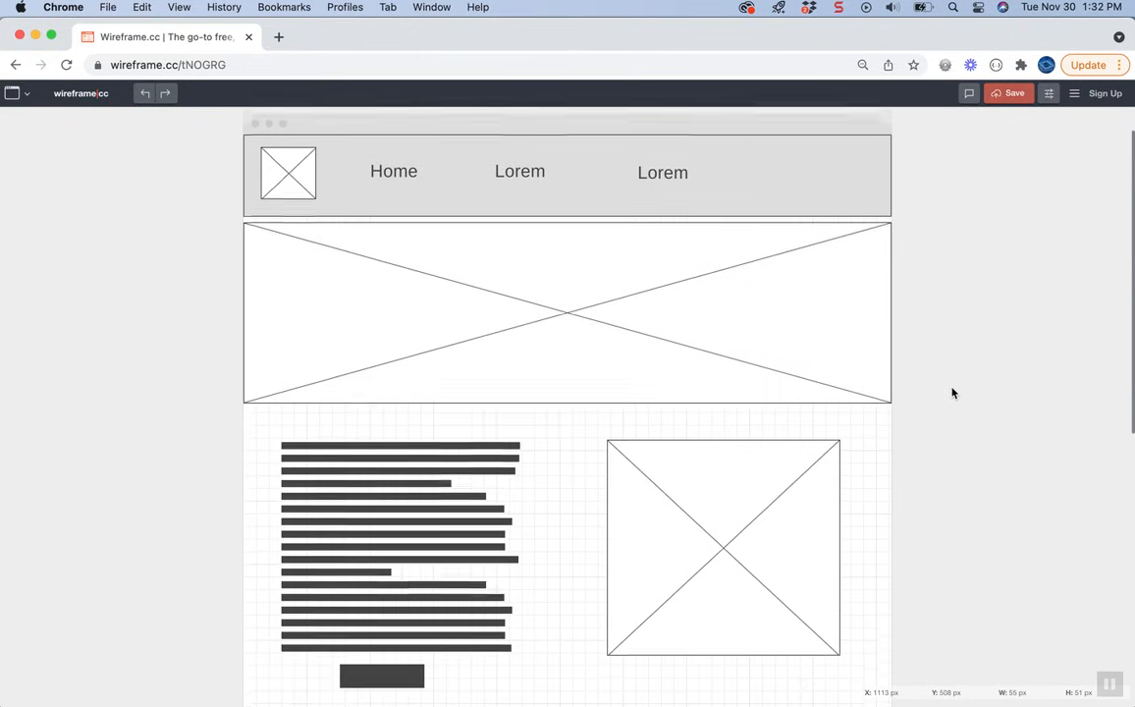
scroll(down, 3)
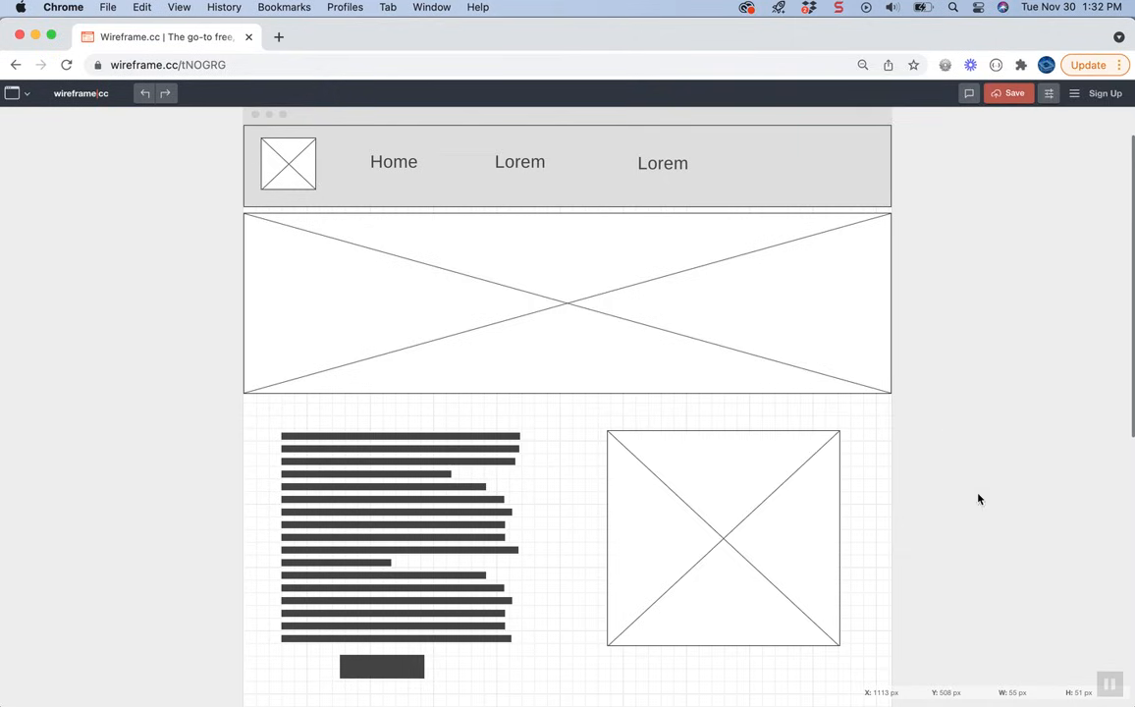